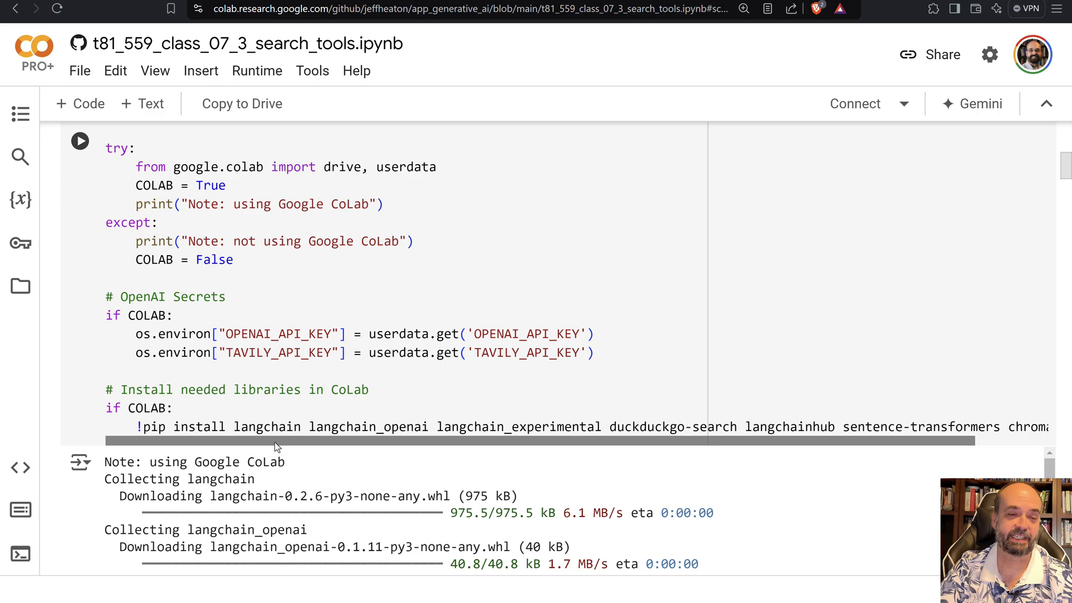
Check the notebook's stored secrets (API keys) and return to the code.
{"action": "scroll", "scroll_direction": "down", "scroll_amount": 3}
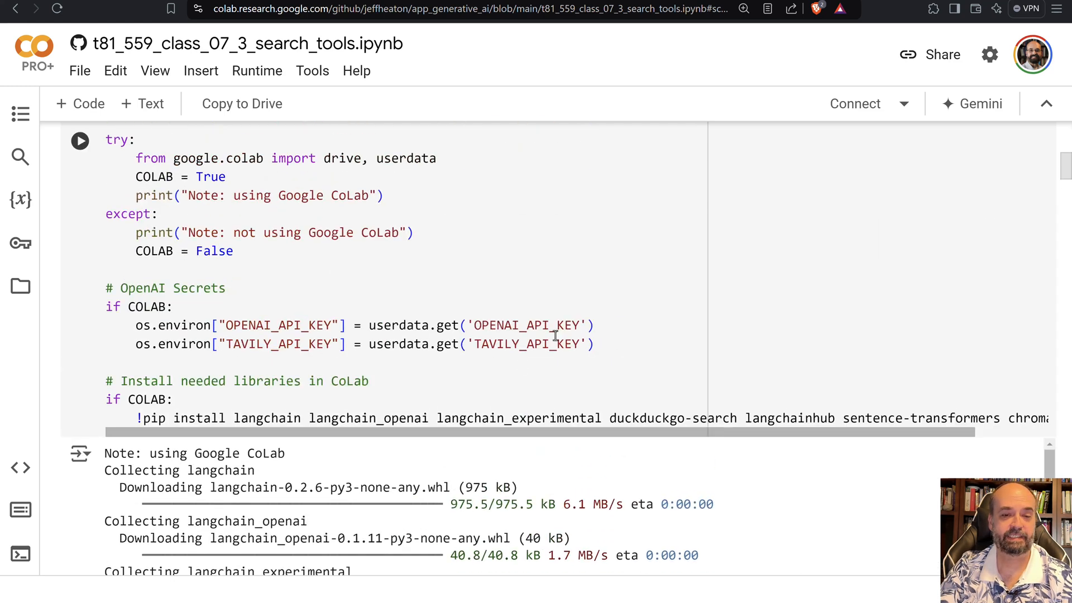
{"action": "mouse_move", "coordinate": [66, 235]}
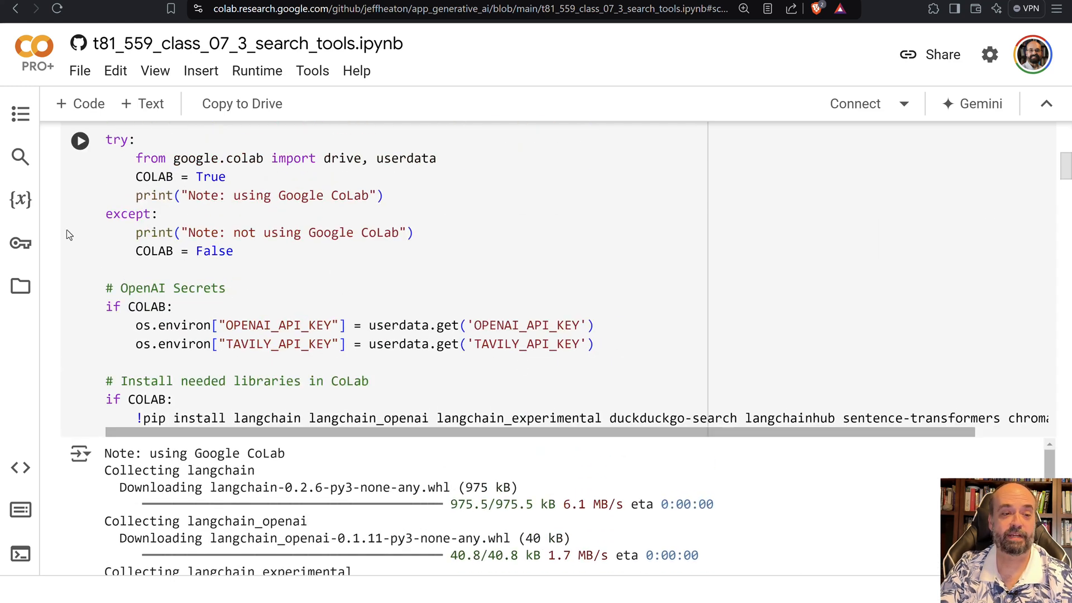
{"action": "left_click", "coordinate": [20, 244]}
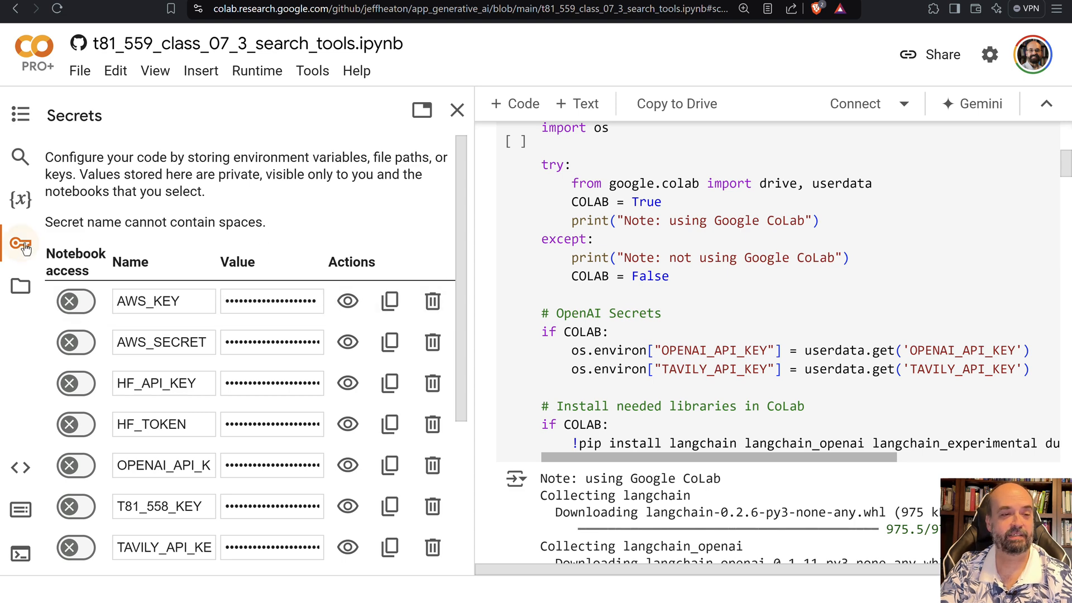
{"action": "left_click", "coordinate": [457, 109]}
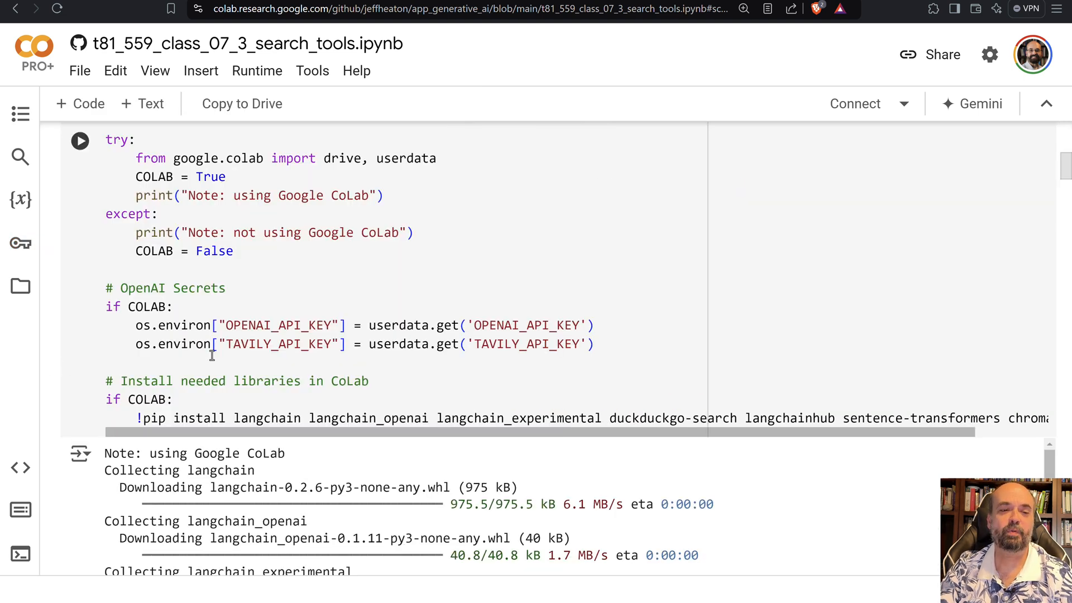
{"action": "mouse_move", "coordinate": [309, 360]}
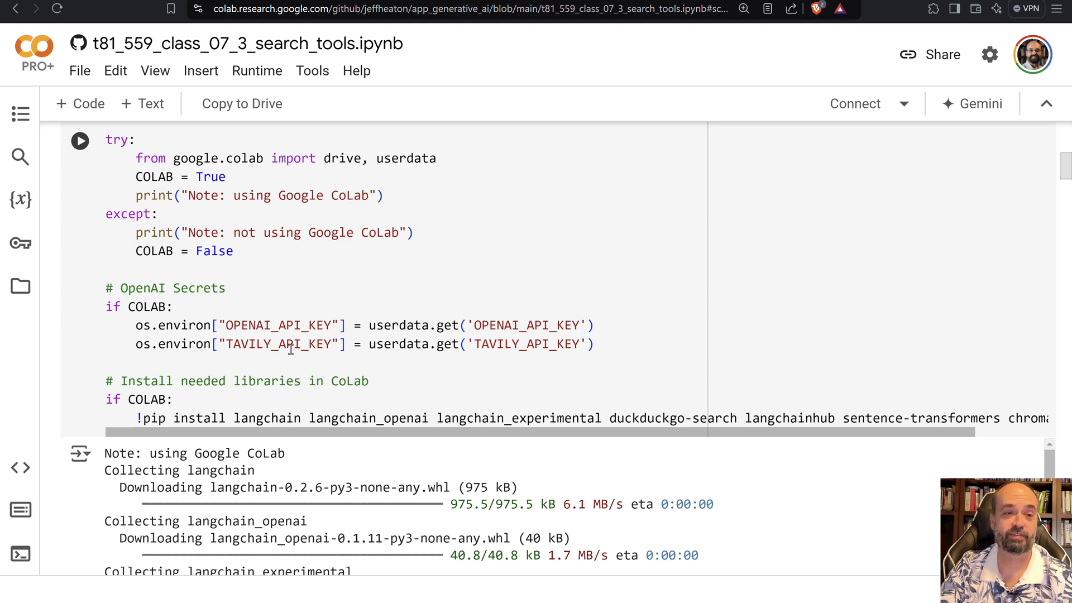
Reach the DuckDuckGoSearchRun cell and its answer naming Joe Biden as US president.
{"action": "scroll", "scroll_direction": "down", "scroll_amount": 3}
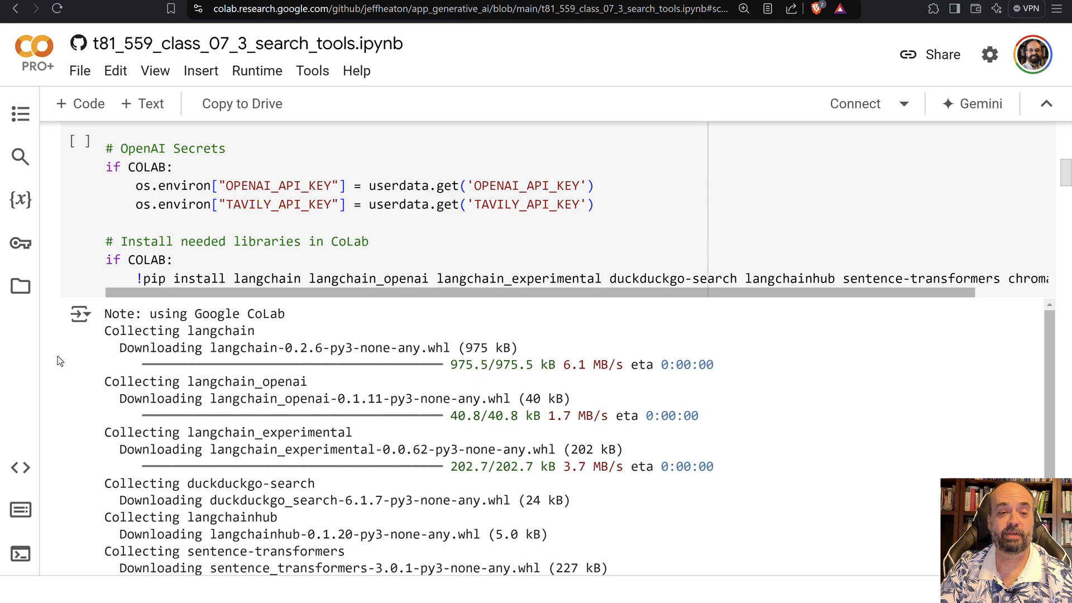
{"action": "scroll", "scroll_direction": "down", "scroll_amount": 3}
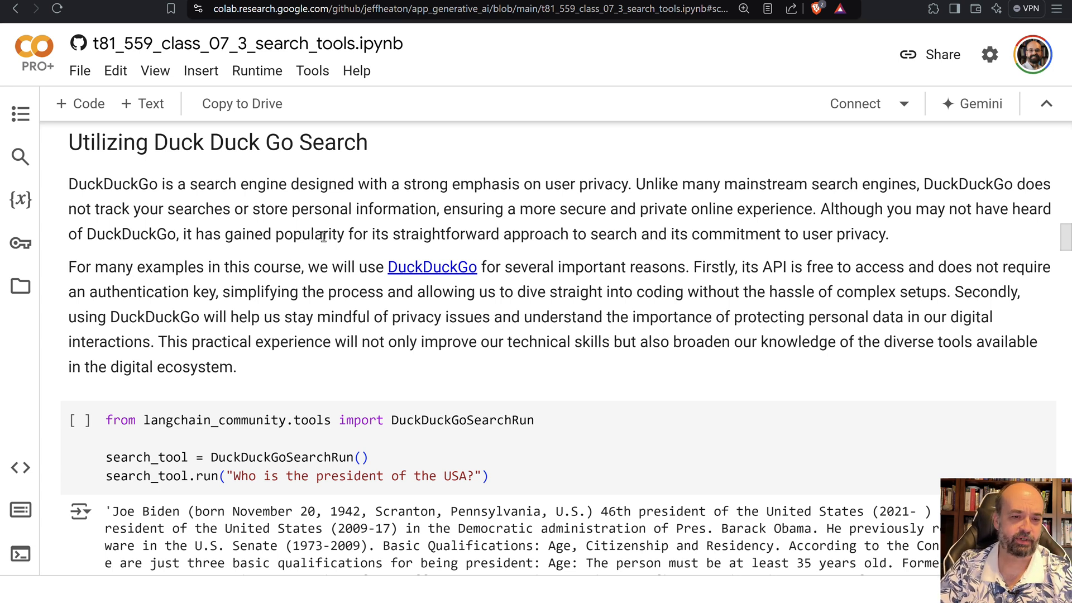
{"action": "mouse_move", "coordinate": [329, 310]}
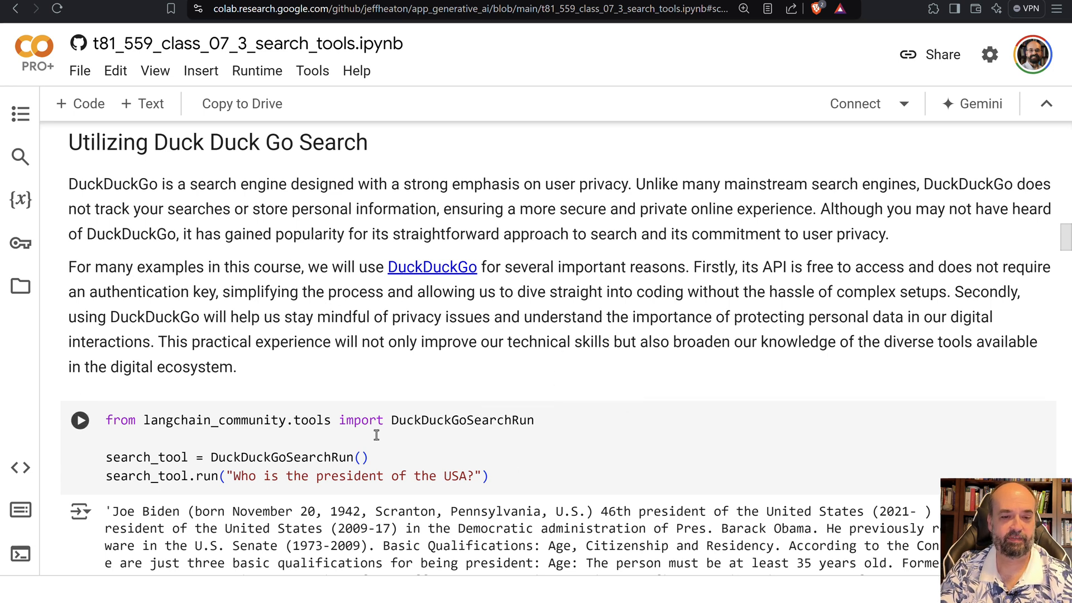
{"action": "mouse_move", "coordinate": [474, 437]}
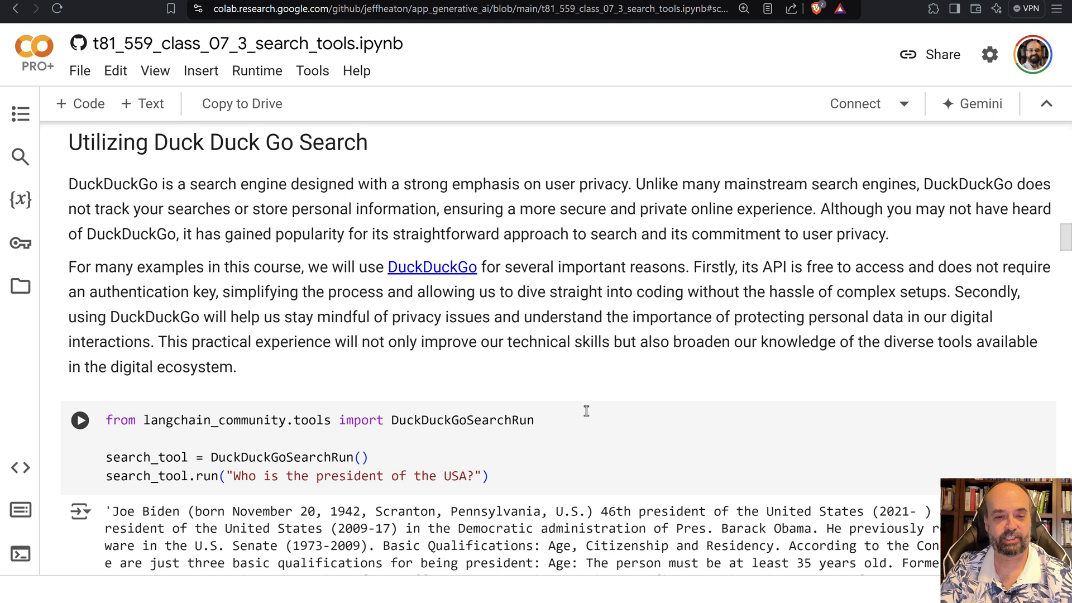
{"action": "scroll", "scroll_direction": "down", "scroll_amount": 3}
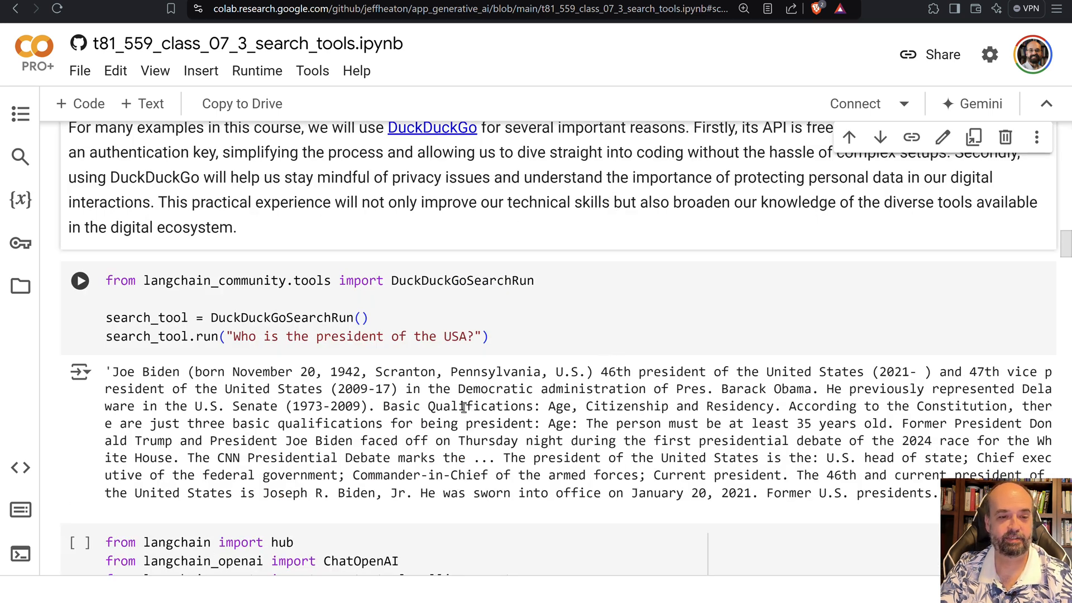
Review the DuckDuckGo agent cell's run and mark its returned DJIA value 39411.21.
{"action": "scroll", "scroll_direction": "down", "scroll_amount": 3}
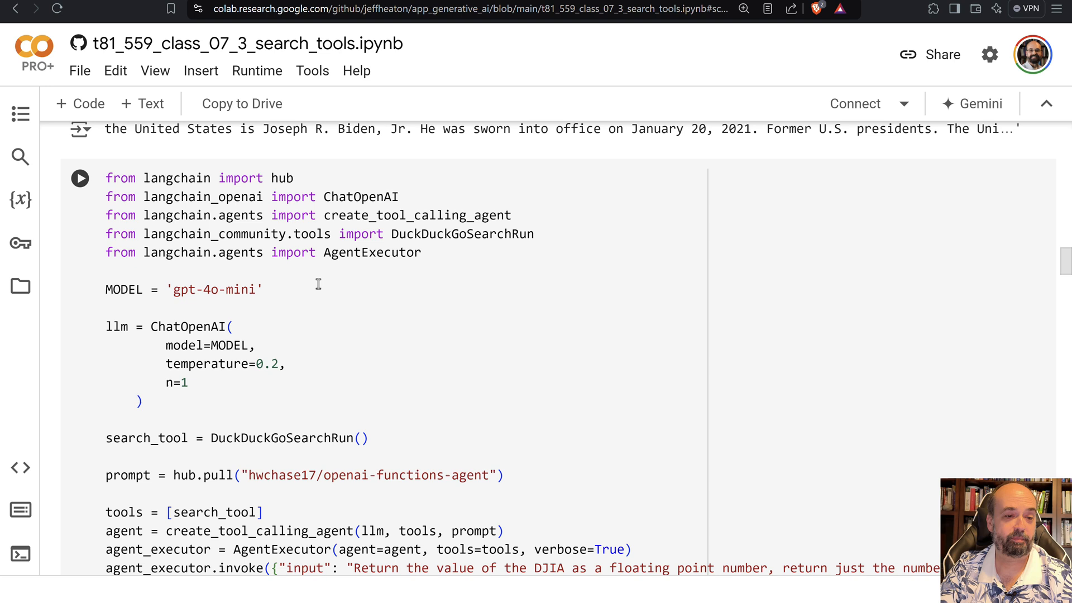
{"action": "mouse_move", "coordinate": [303, 326]}
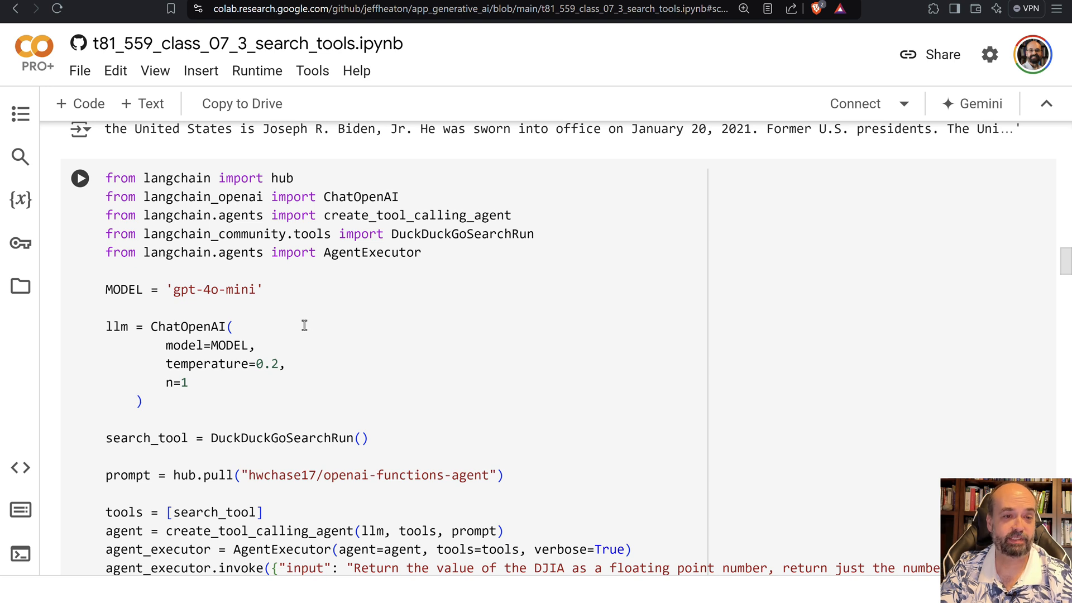
{"action": "mouse_move", "coordinate": [166, 308]}
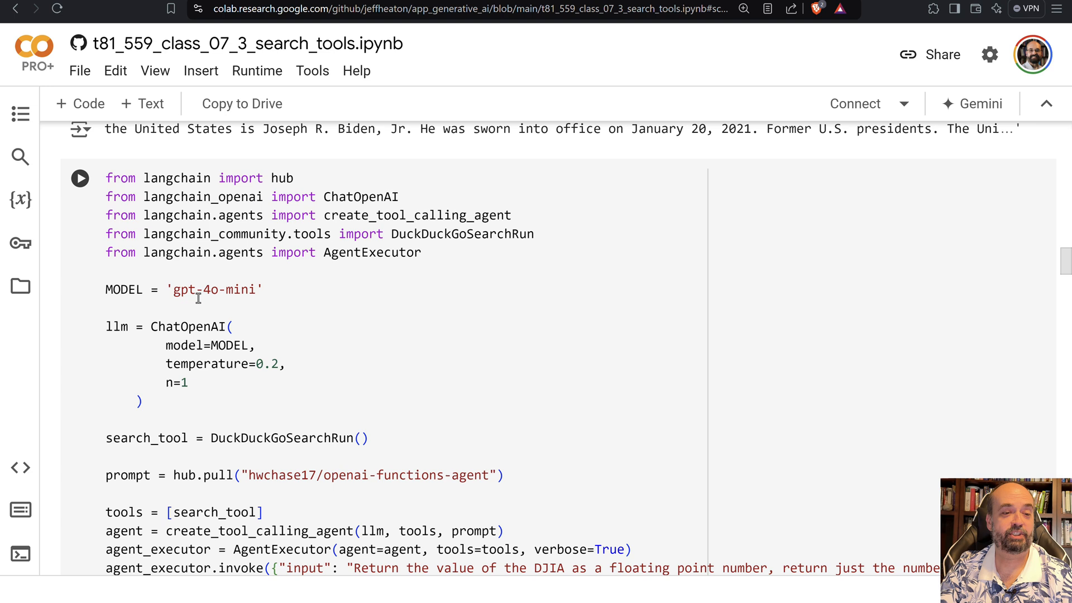
{"action": "scroll", "scroll_direction": "down", "scroll_amount": 3}
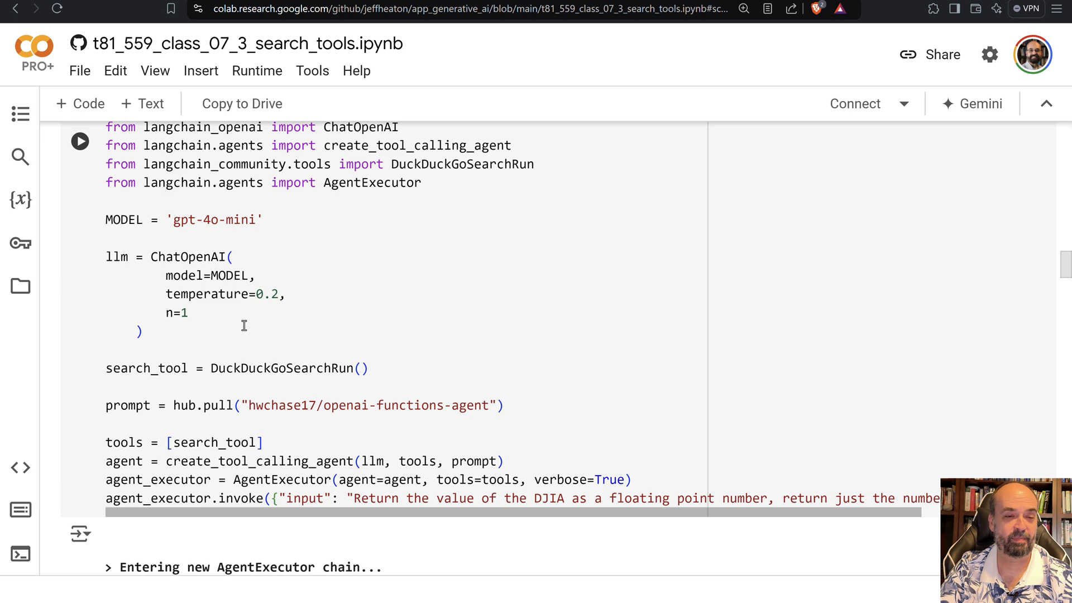
{"action": "mouse_move", "coordinate": [258, 322]}
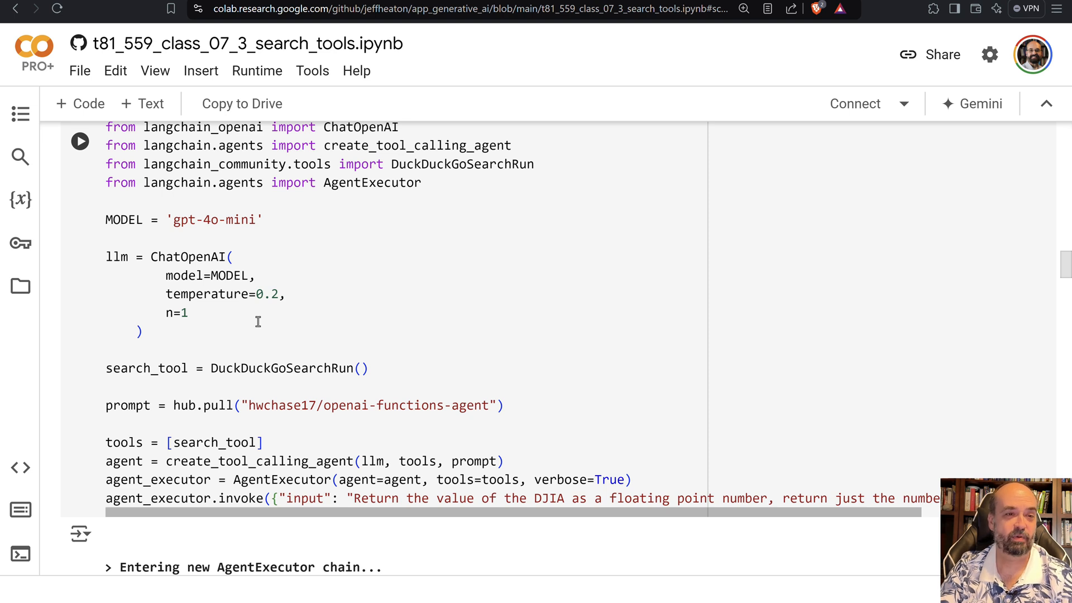
{"action": "scroll", "scroll_direction": "down", "scroll_amount": 3}
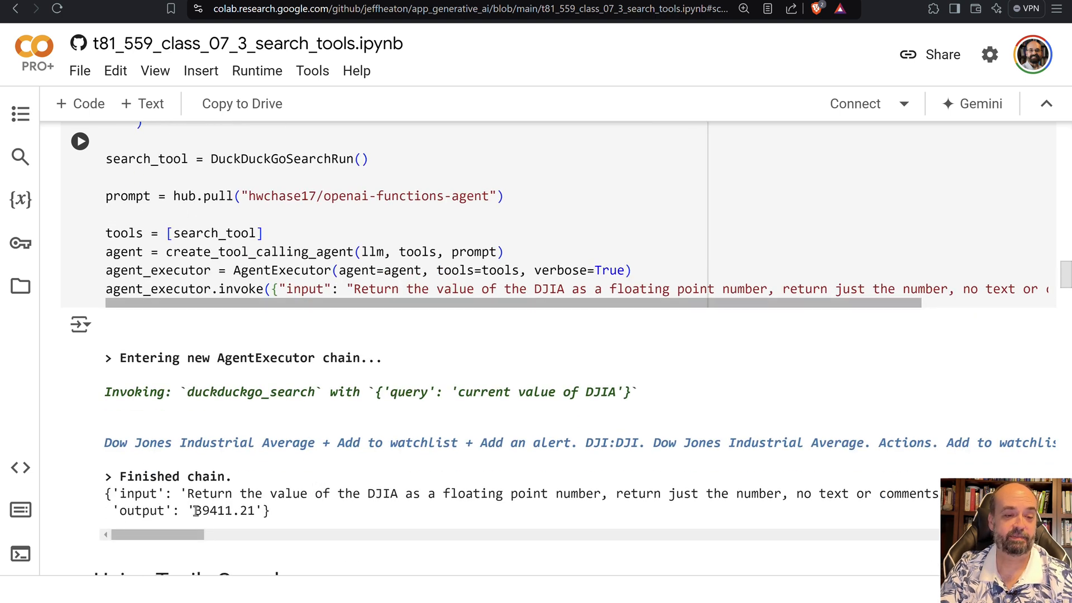
{"action": "double_click", "coordinate": [219, 512]}
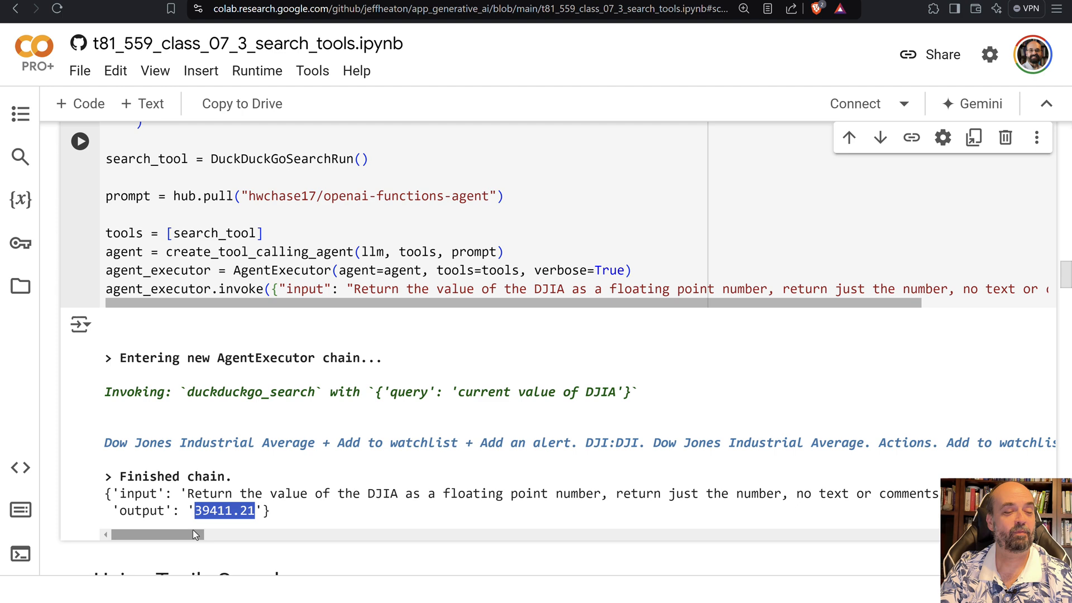
{"action": "scroll", "scroll_direction": "down", "scroll_amount": 3}
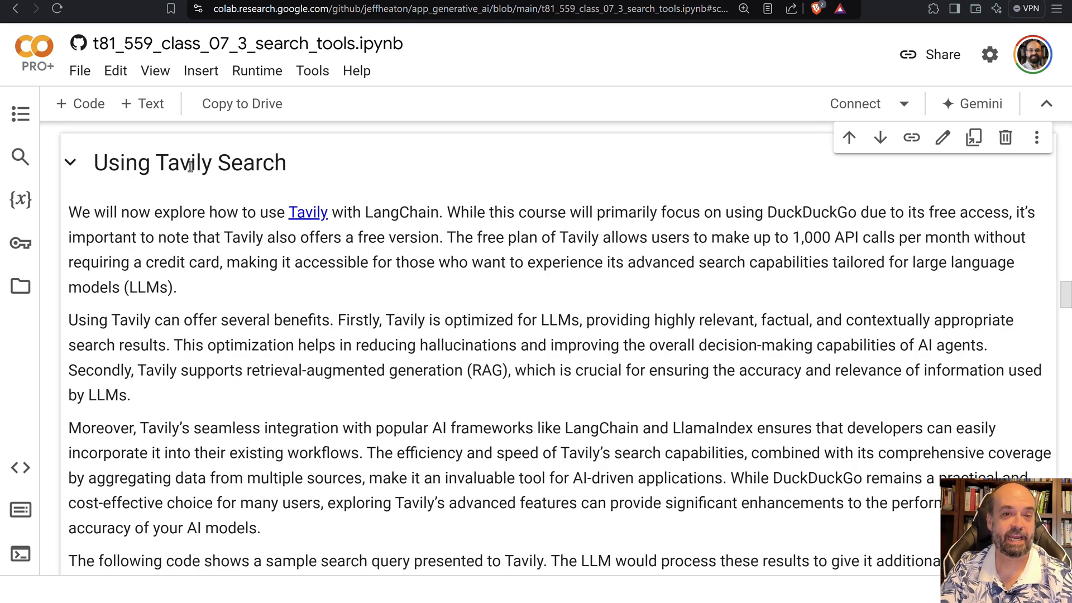
Read the Using Tavily Search introduction on Tavily's free LLM-optimized search plan.
{"action": "double_click", "coordinate": [190, 168]}
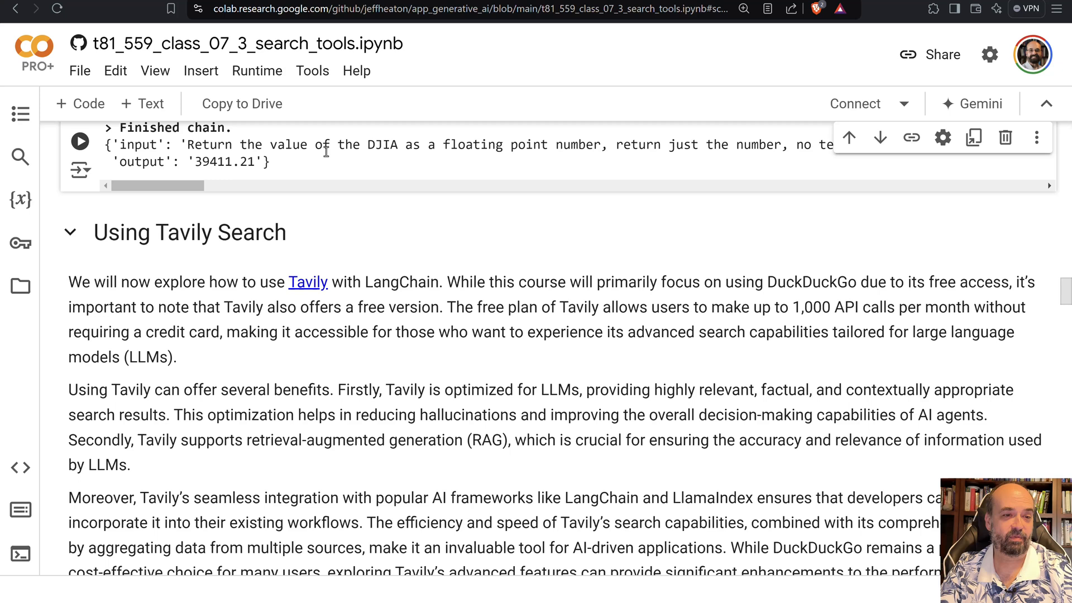
{"action": "mouse_move", "coordinate": [798, 161]}
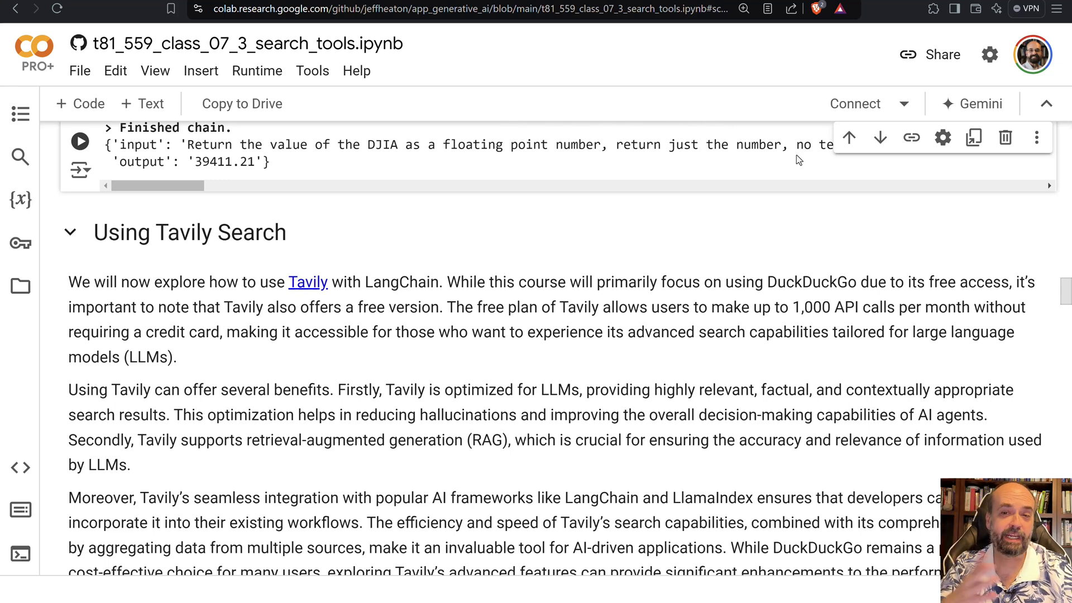
{"action": "mouse_move", "coordinate": [820, 187]}
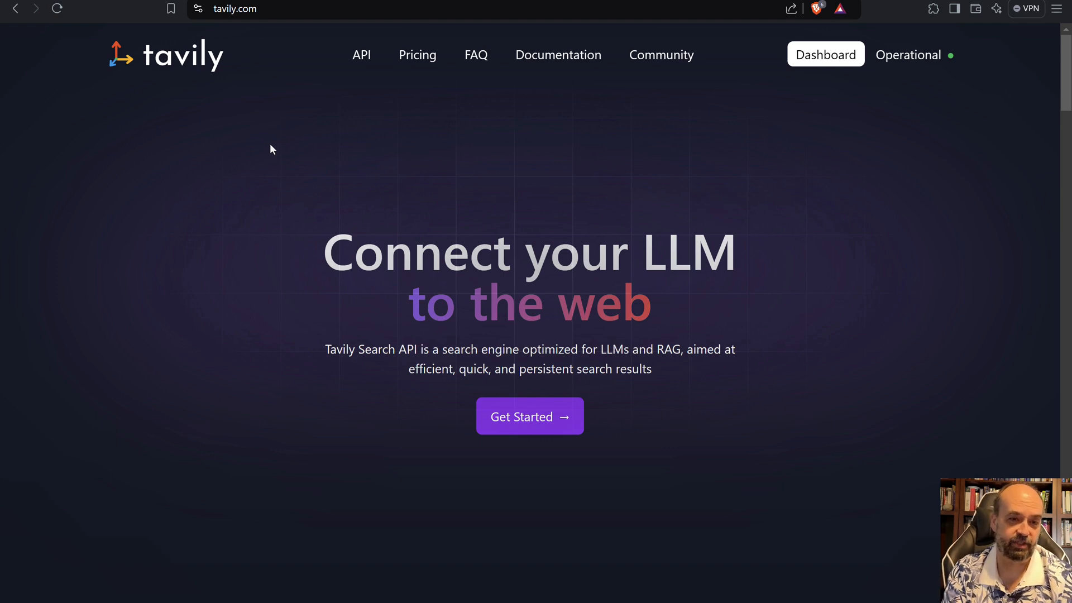
{"action": "mouse_move", "coordinate": [422, 69]}
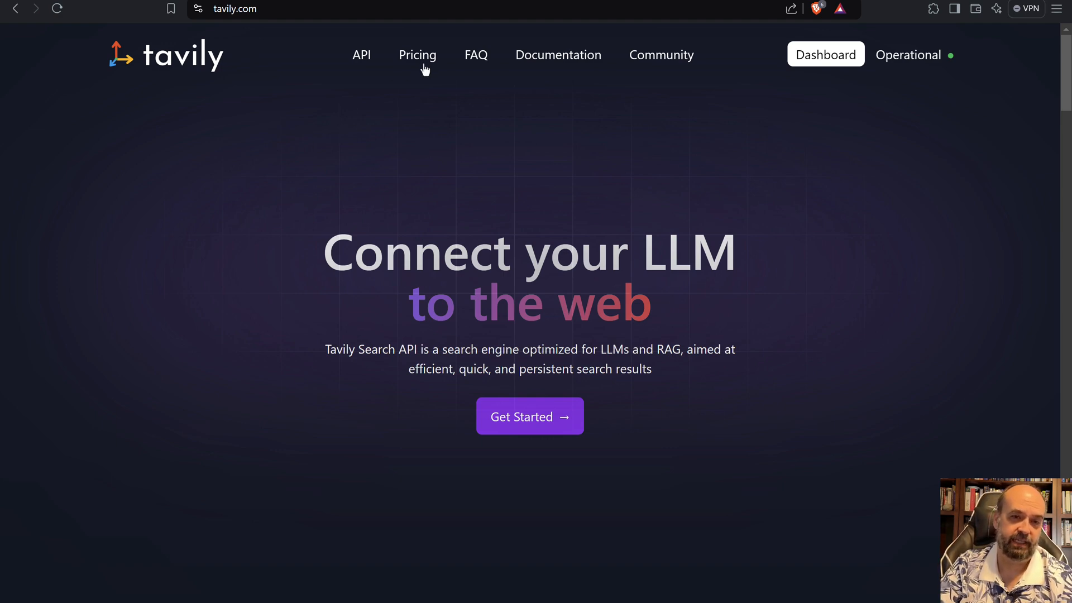
View Tavily's pricing plans from the free 1,000-call Researcher tier to the $500 Growth plan and Add-On.
{"action": "left_click", "coordinate": [417, 55]}
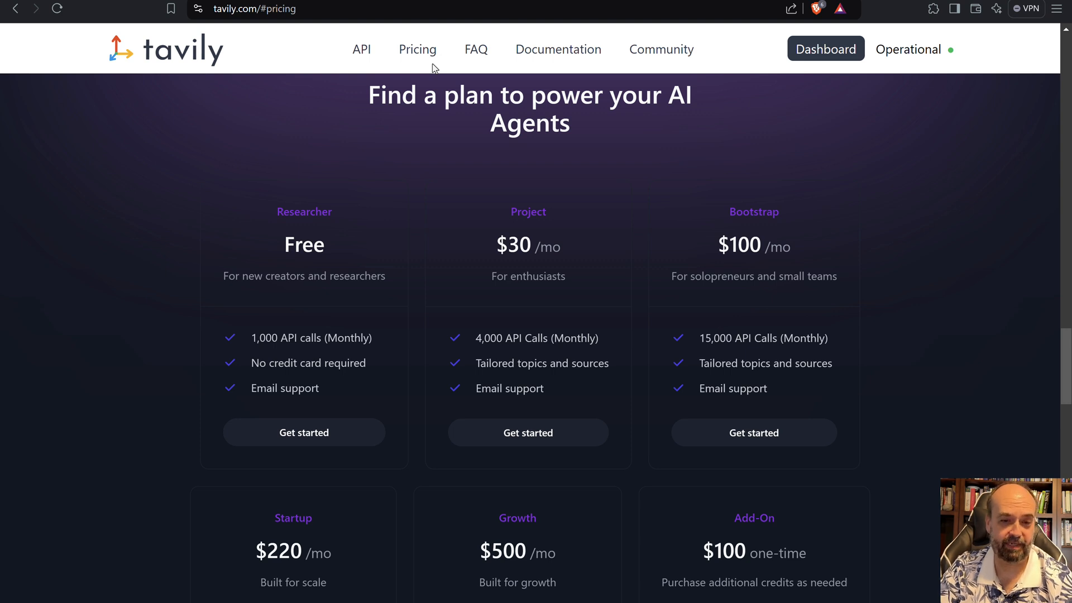
{"action": "mouse_move", "coordinate": [334, 257]}
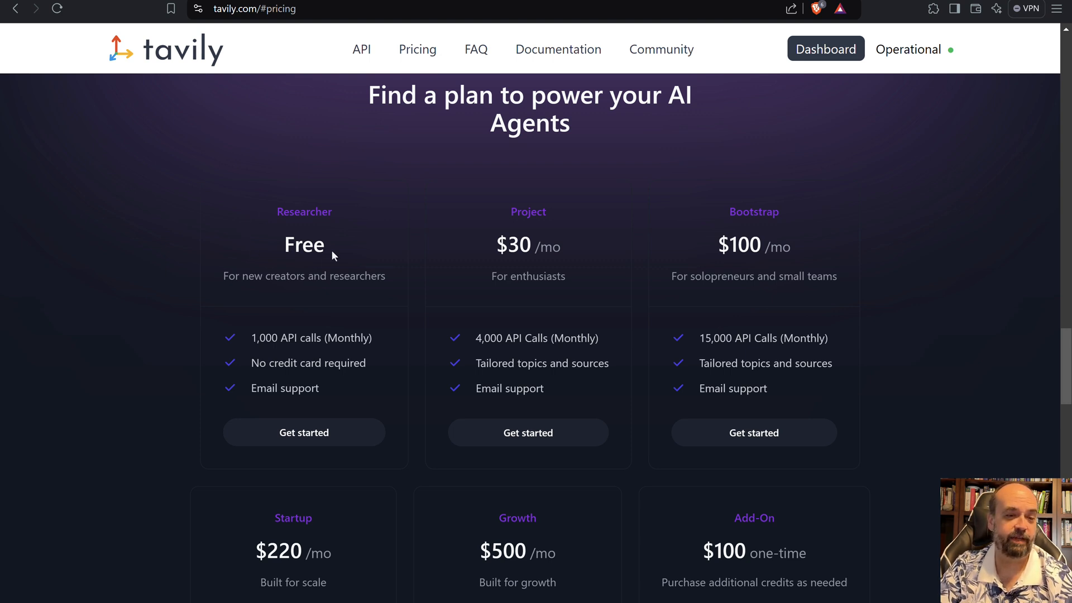
{"action": "mouse_move", "coordinate": [250, 353]}
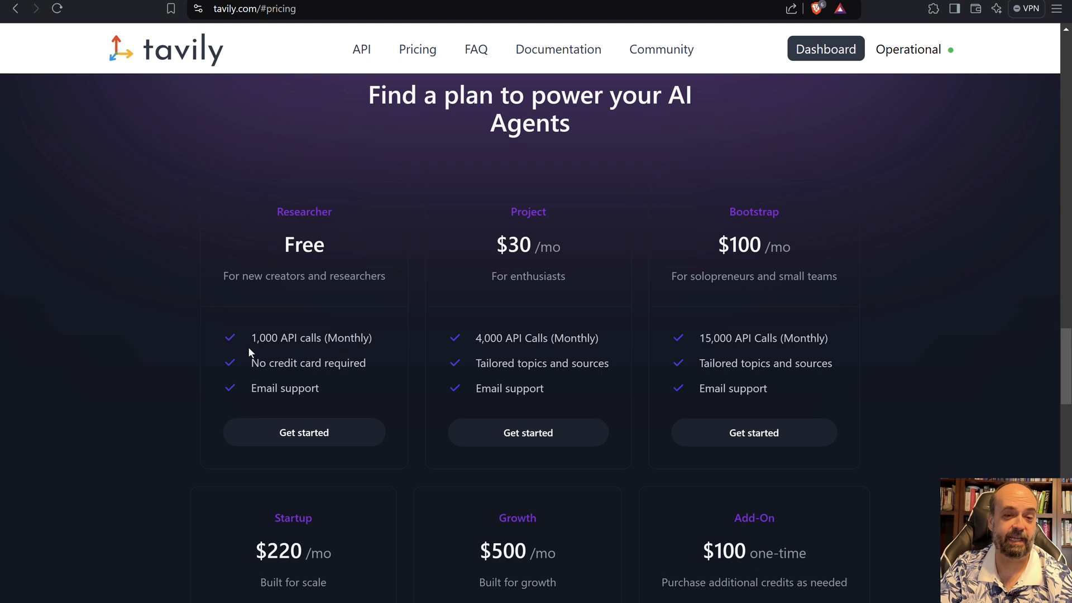
{"action": "mouse_move", "coordinate": [233, 324]}
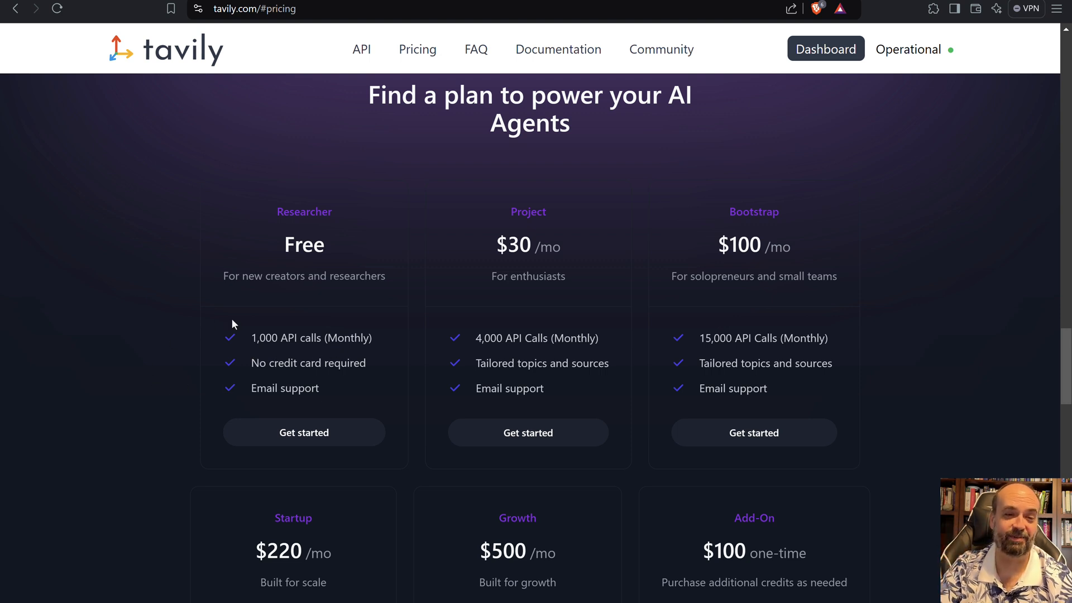
{"action": "mouse_move", "coordinate": [494, 244]}
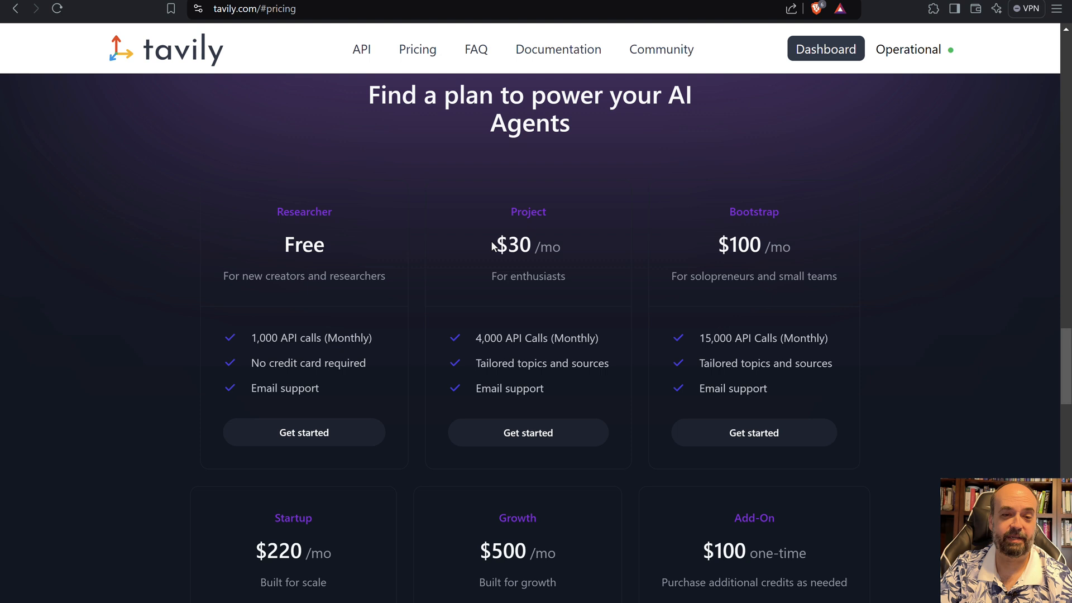
{"action": "mouse_move", "coordinate": [519, 326]}
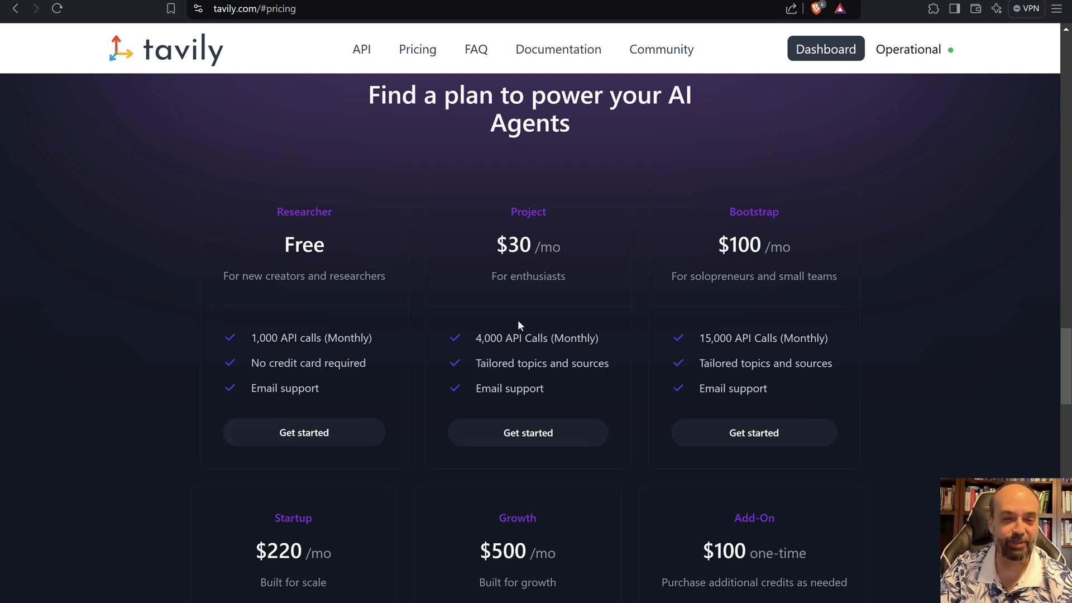
{"action": "mouse_move", "coordinate": [487, 346]}
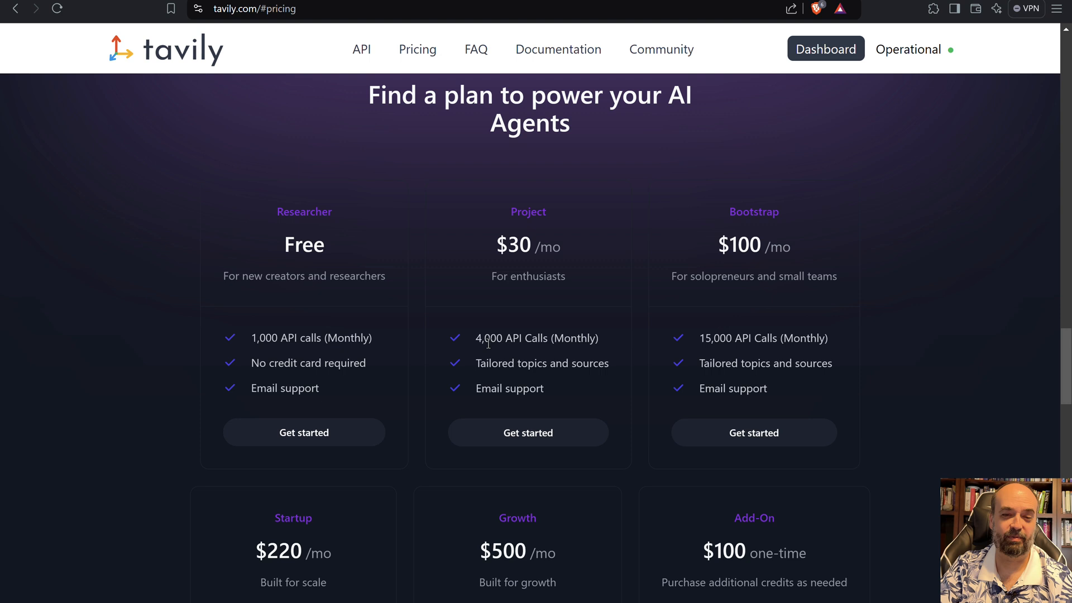
{"action": "mouse_move", "coordinate": [528, 352]}
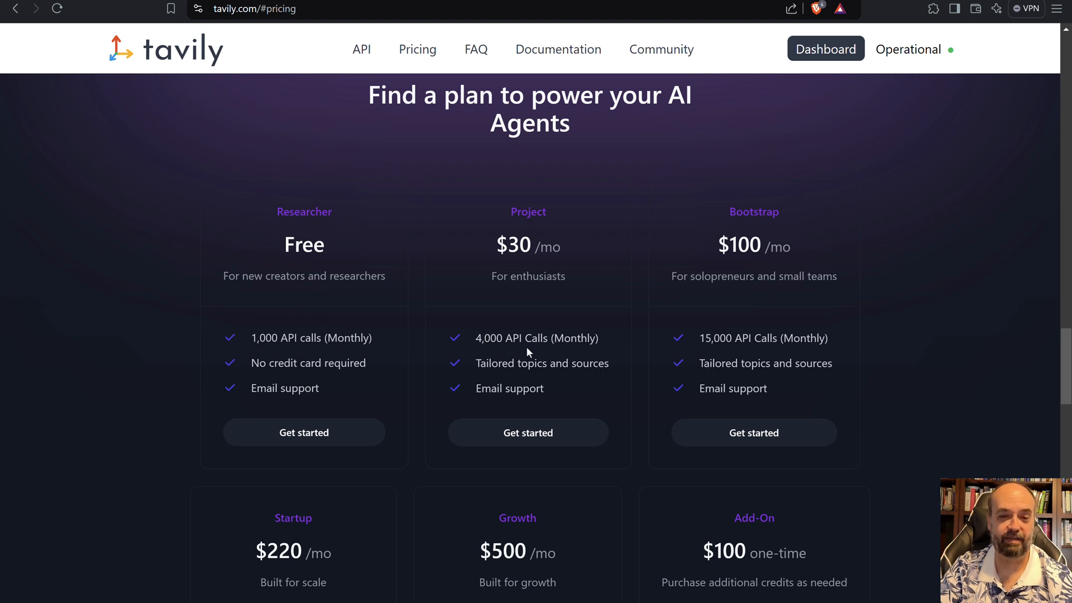
{"action": "mouse_move", "coordinate": [769, 269]}
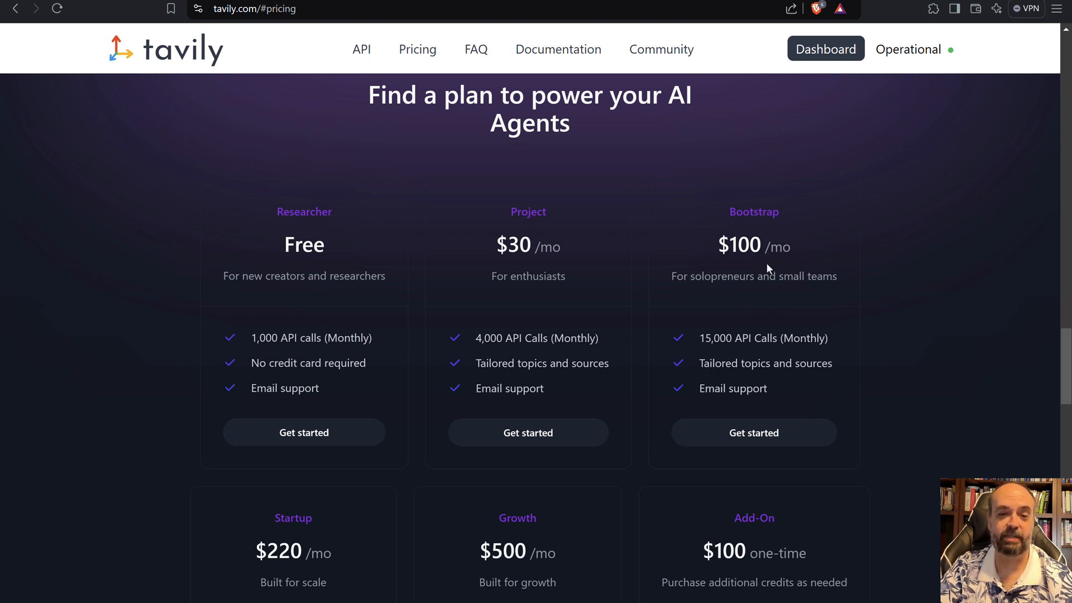
{"action": "mouse_move", "coordinate": [686, 322]}
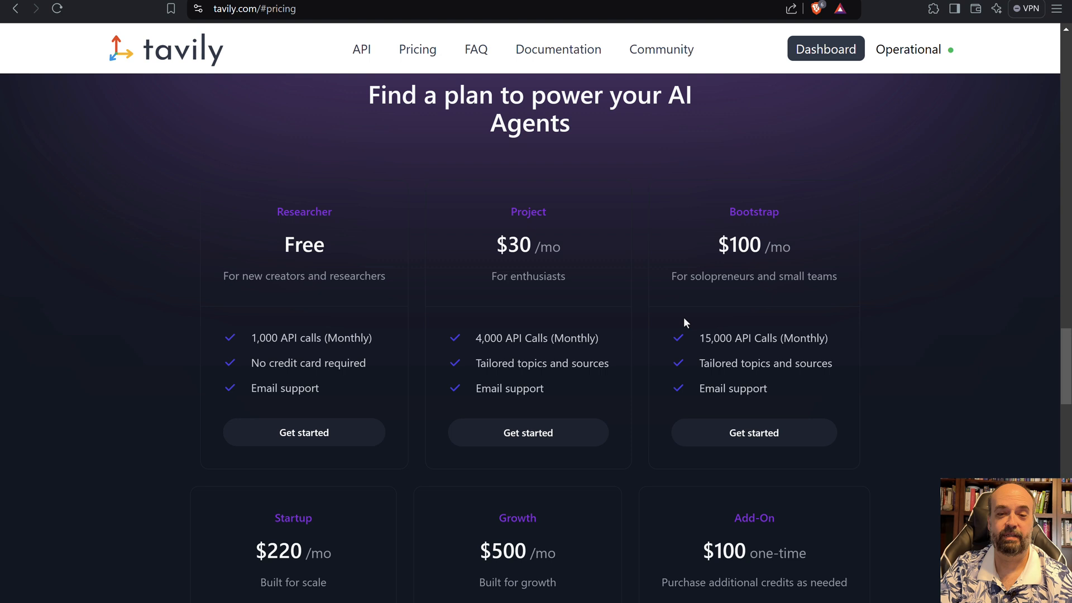
{"action": "scroll", "scroll_direction": "down", "scroll_amount": 3}
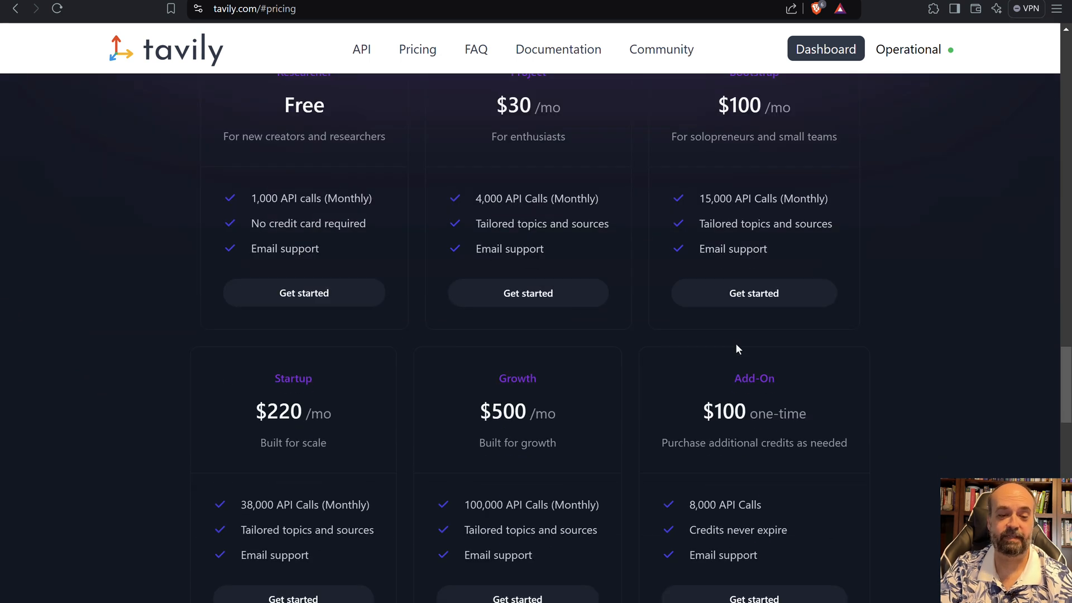
{"action": "mouse_move", "coordinate": [731, 353]}
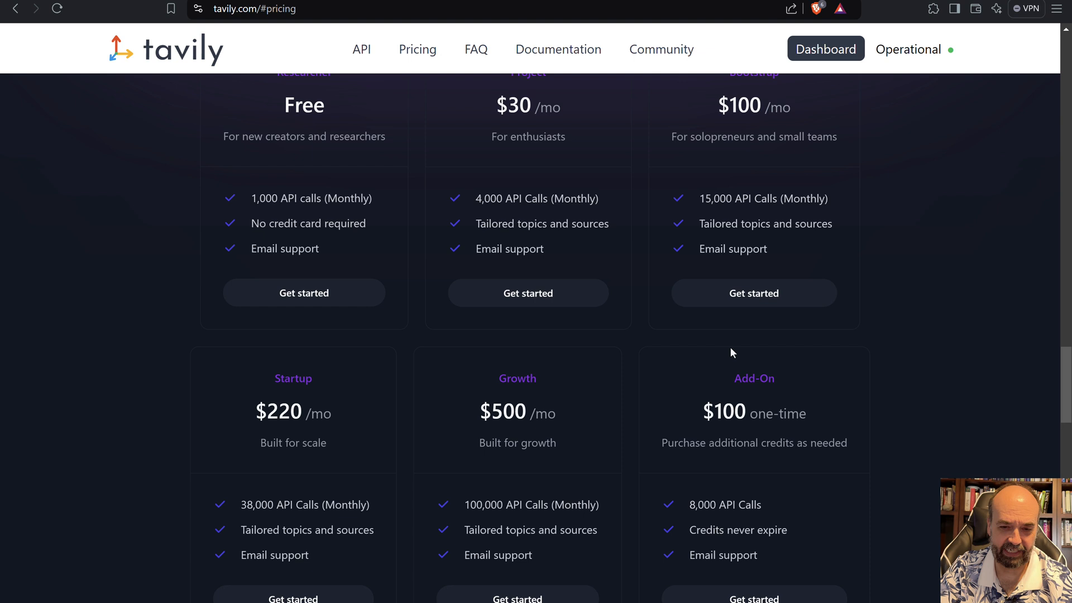
{"action": "mouse_move", "coordinate": [570, 424]}
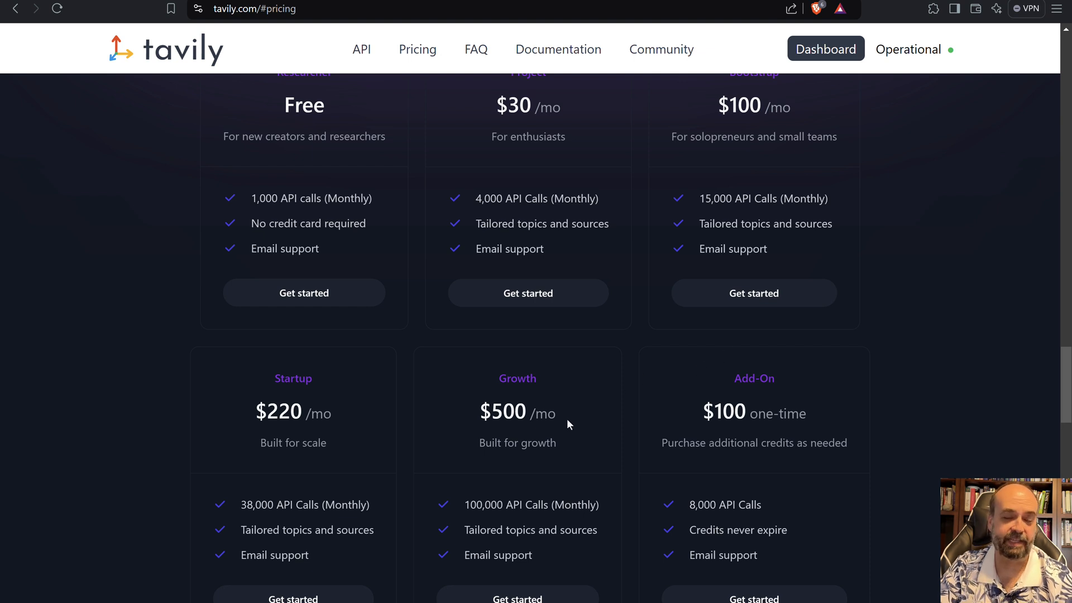
{"action": "scroll", "scroll_direction": "down", "scroll_amount": 3}
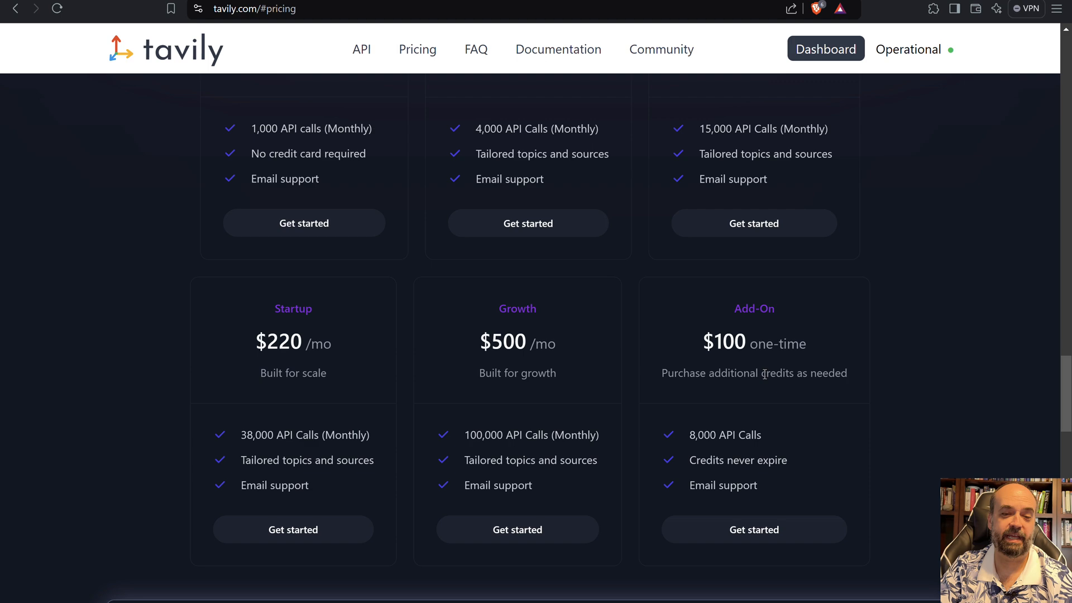
{"action": "mouse_move", "coordinate": [723, 369]}
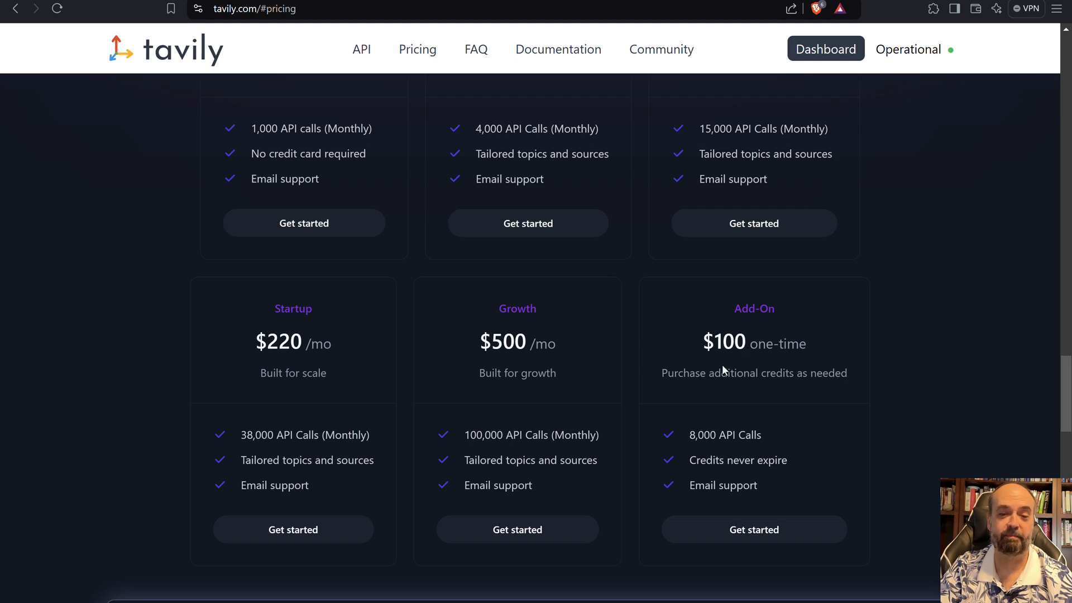
{"action": "mouse_move", "coordinate": [761, 436]}
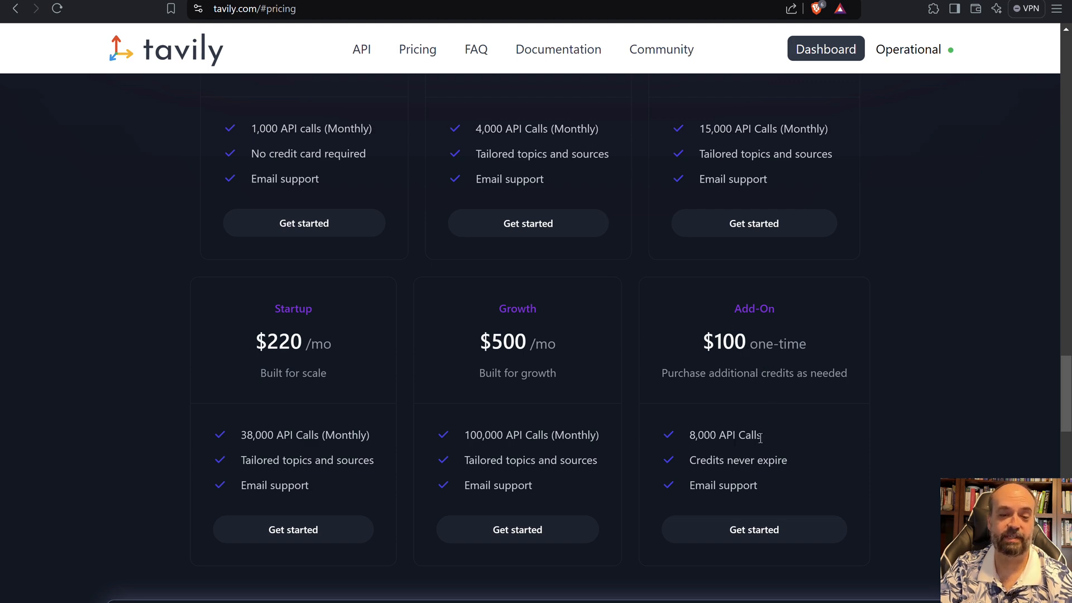
Leave the Tavily pricing page and return to the notebook's Using Tavily Search section.
{"action": "scroll", "scroll_direction": "up", "scroll_amount": 3}
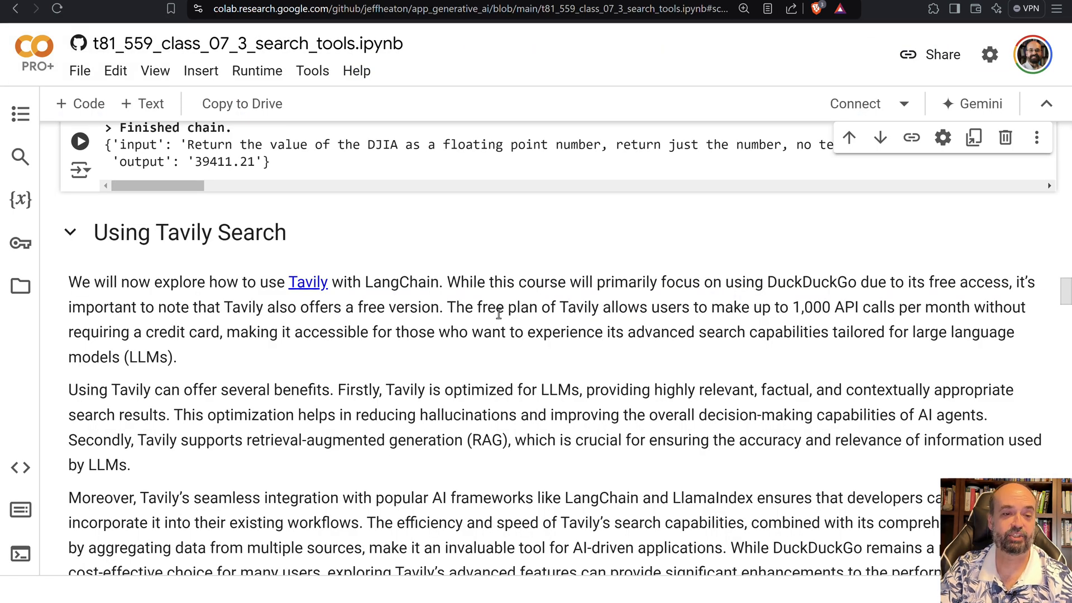
{"action": "scroll", "scroll_direction": "down", "scroll_amount": 3}
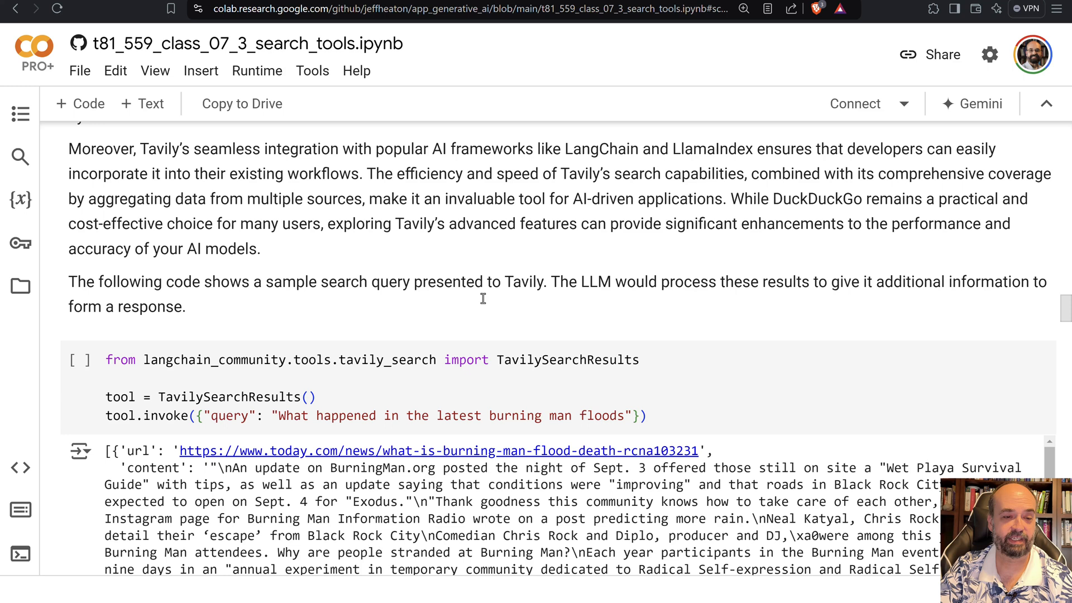
{"action": "scroll", "scroll_direction": "down", "scroll_amount": 3}
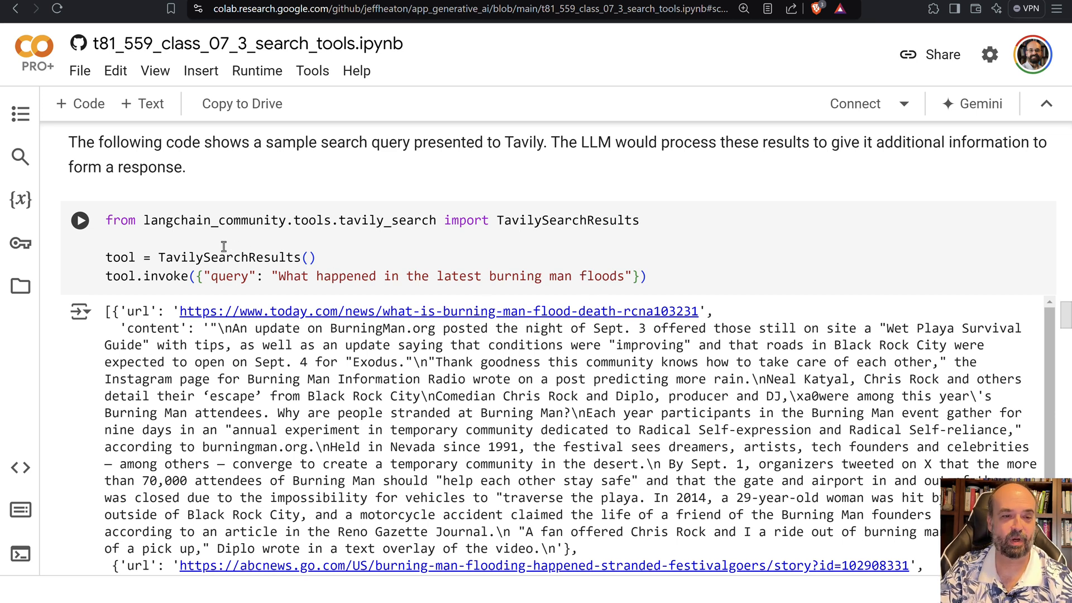
{"action": "scroll", "scroll_direction": "down", "scroll_amount": 3}
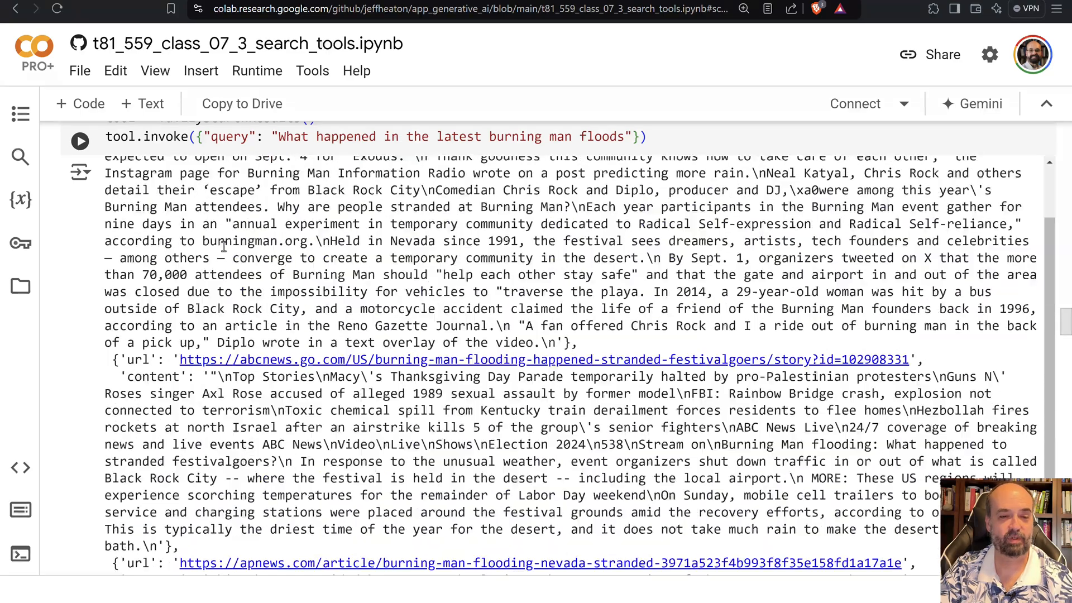
{"action": "scroll", "scroll_direction": "down", "scroll_amount": 3}
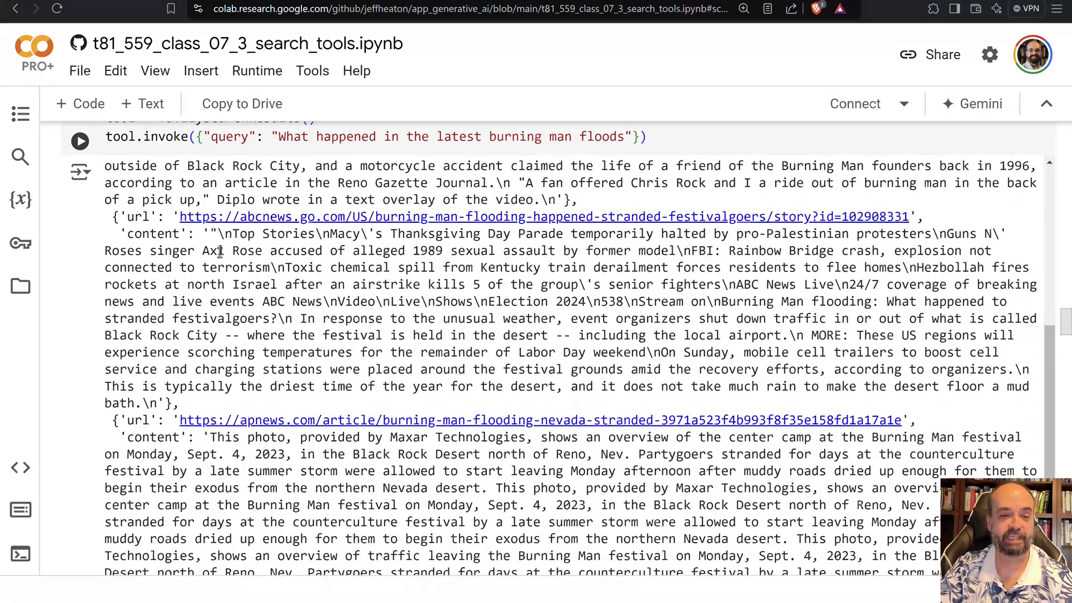
{"action": "scroll", "scroll_direction": "down", "scroll_amount": 3}
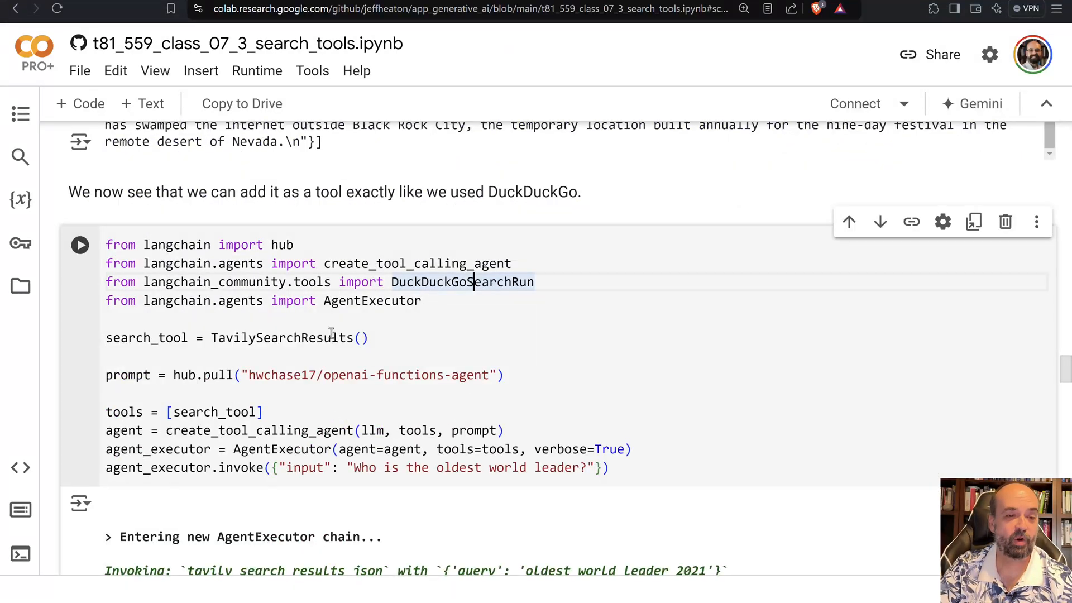
{"action": "mouse_move", "coordinate": [266, 362]}
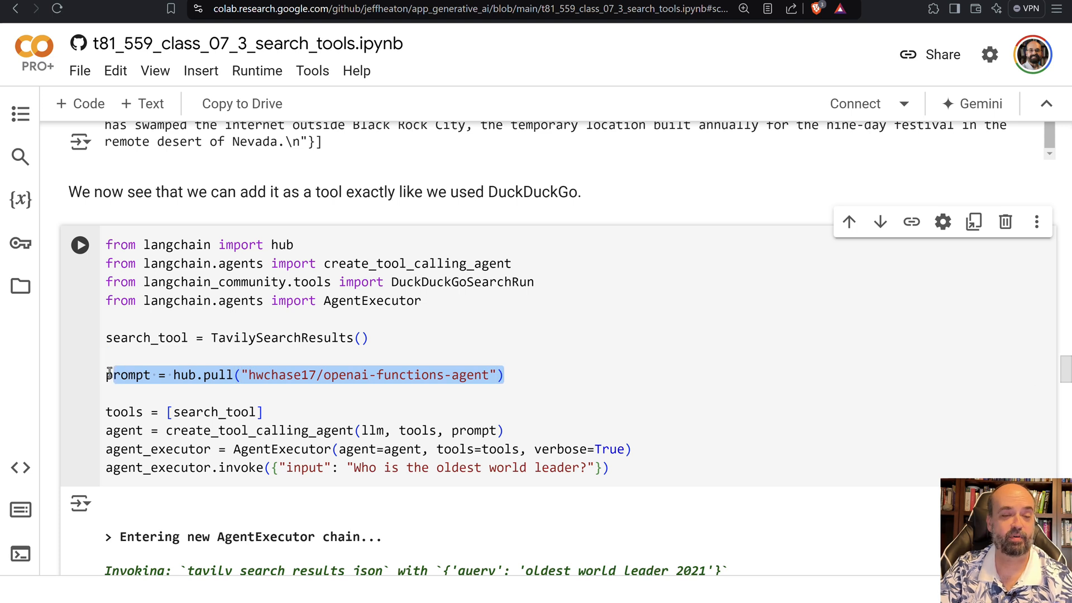
{"action": "mouse_move", "coordinate": [523, 297]}
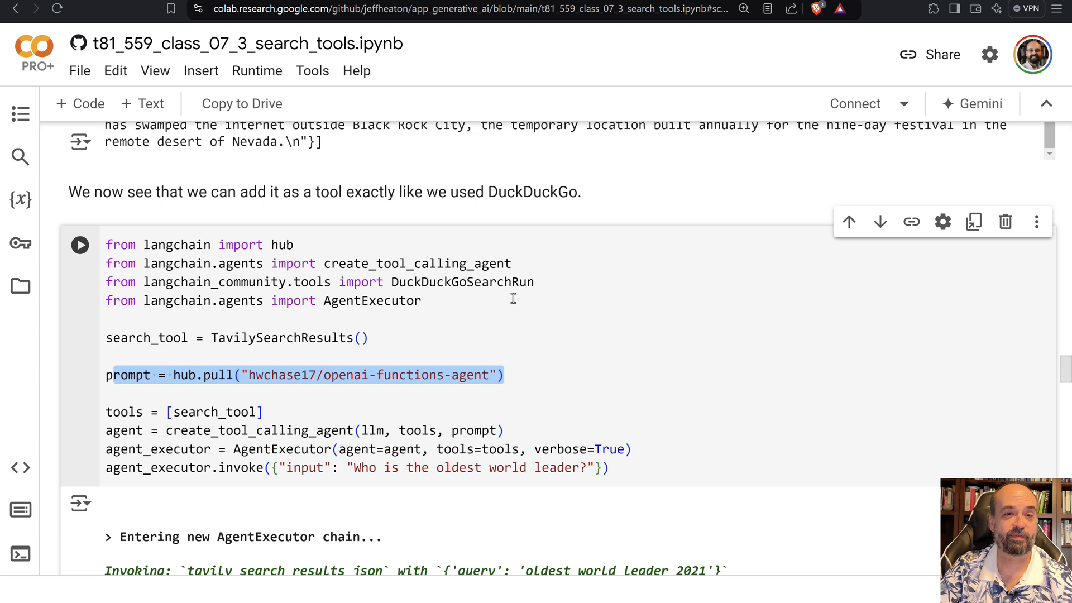
{"action": "mouse_move", "coordinate": [294, 392]}
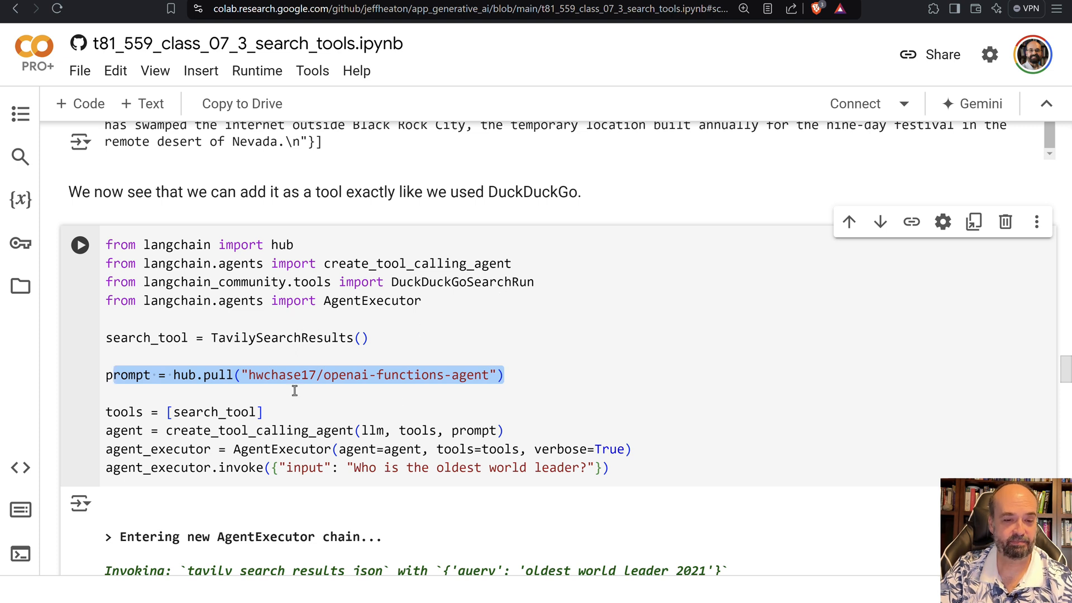
Move past the Tavily agent's Paul Biya oldest-world-leader answer to the Using Agents with Retrieval heading.
{"action": "scroll", "scroll_direction": "down", "scroll_amount": 3}
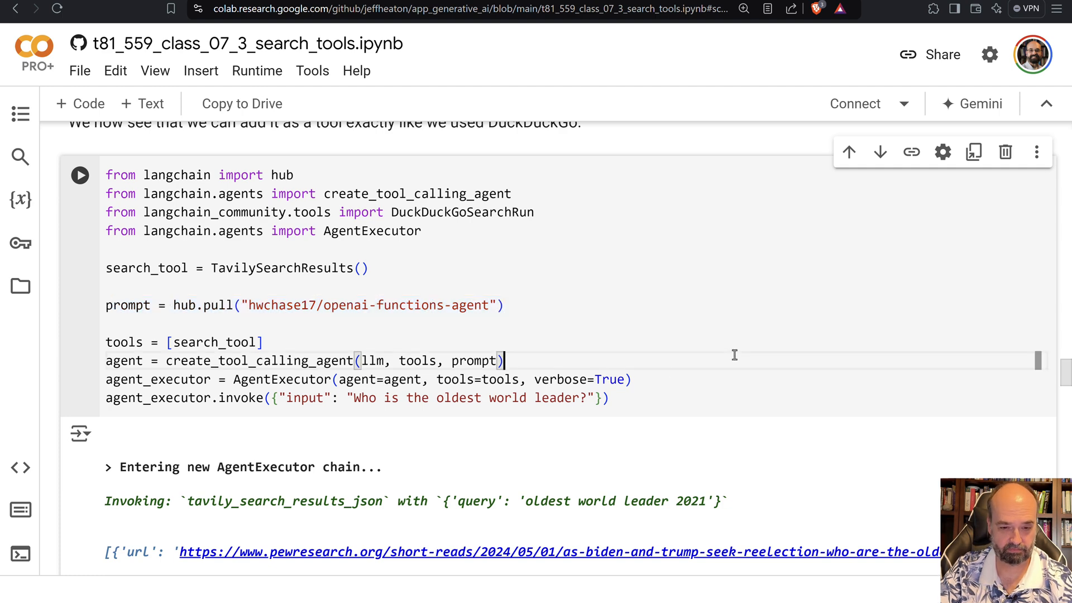
{"action": "scroll", "scroll_direction": "down", "scroll_amount": 3}
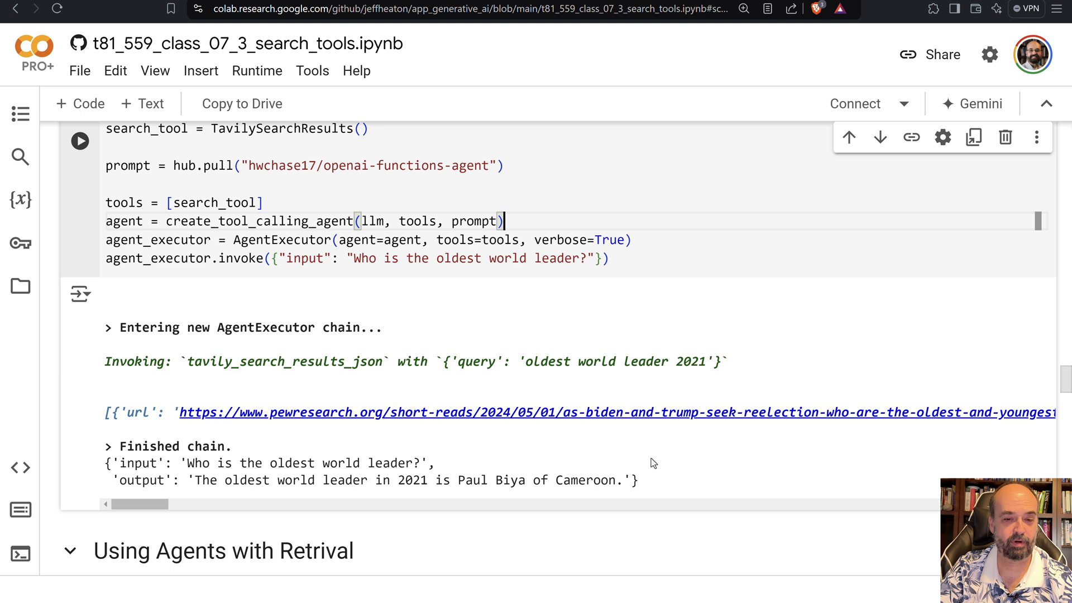
{"action": "mouse_move", "coordinate": [643, 480]}
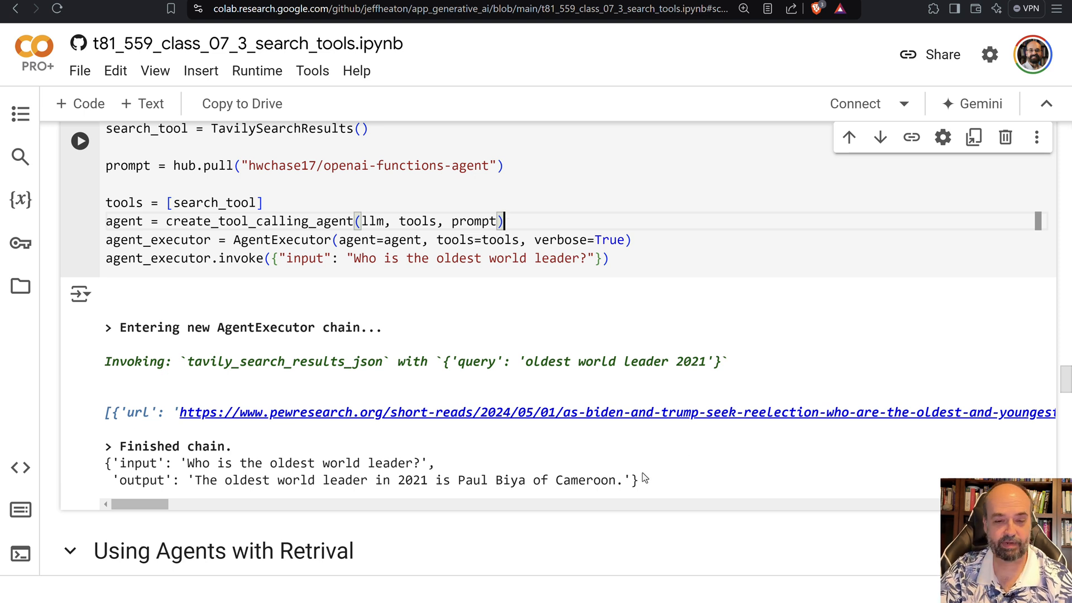
{"action": "mouse_move", "coordinate": [679, 346]}
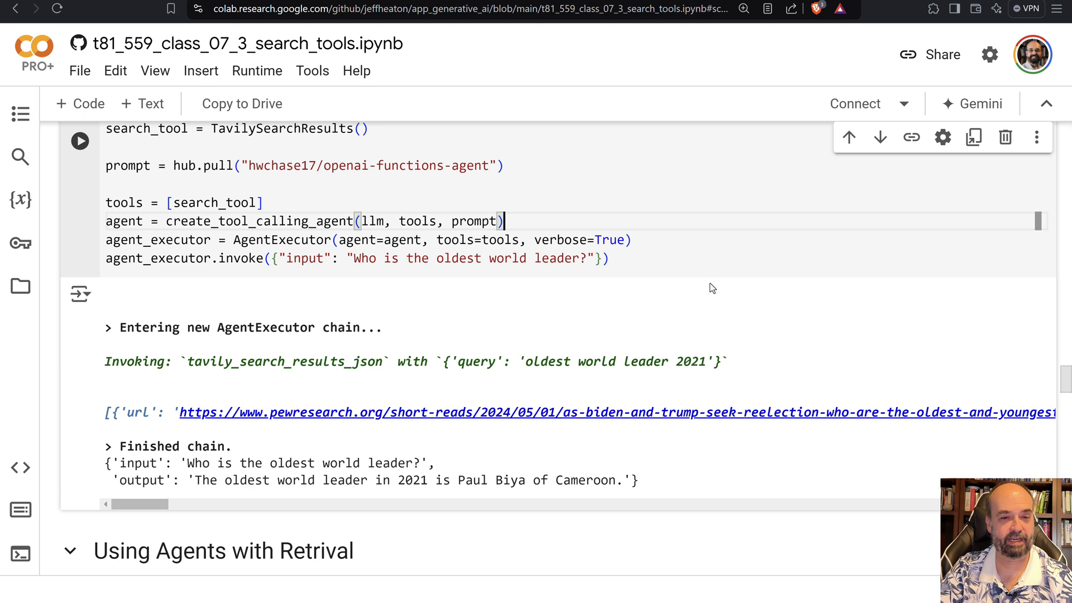
{"action": "mouse_move", "coordinate": [594, 419]}
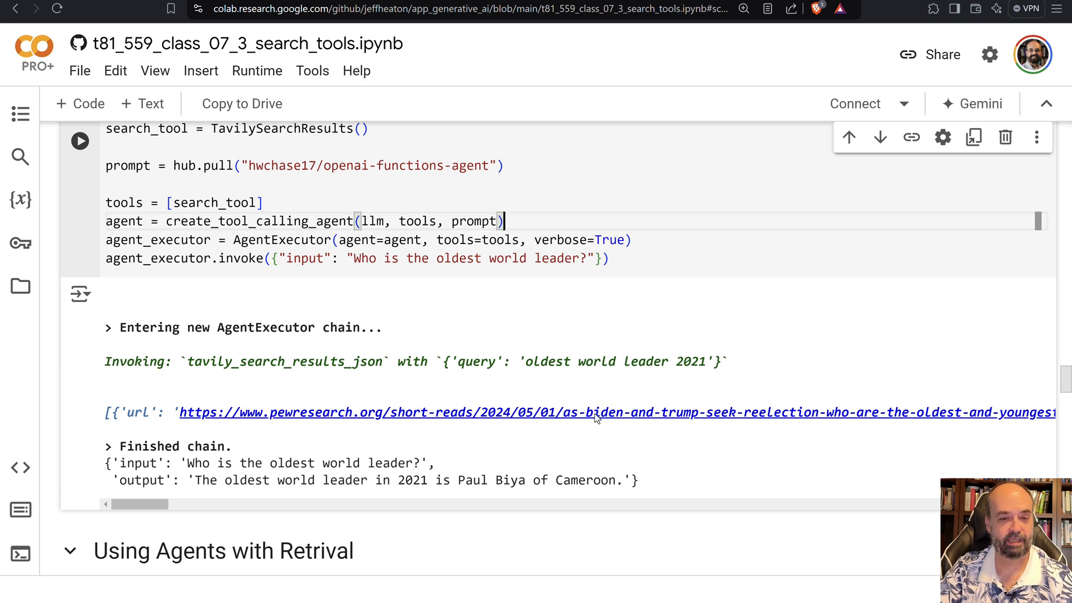
{"action": "mouse_move", "coordinate": [593, 394]}
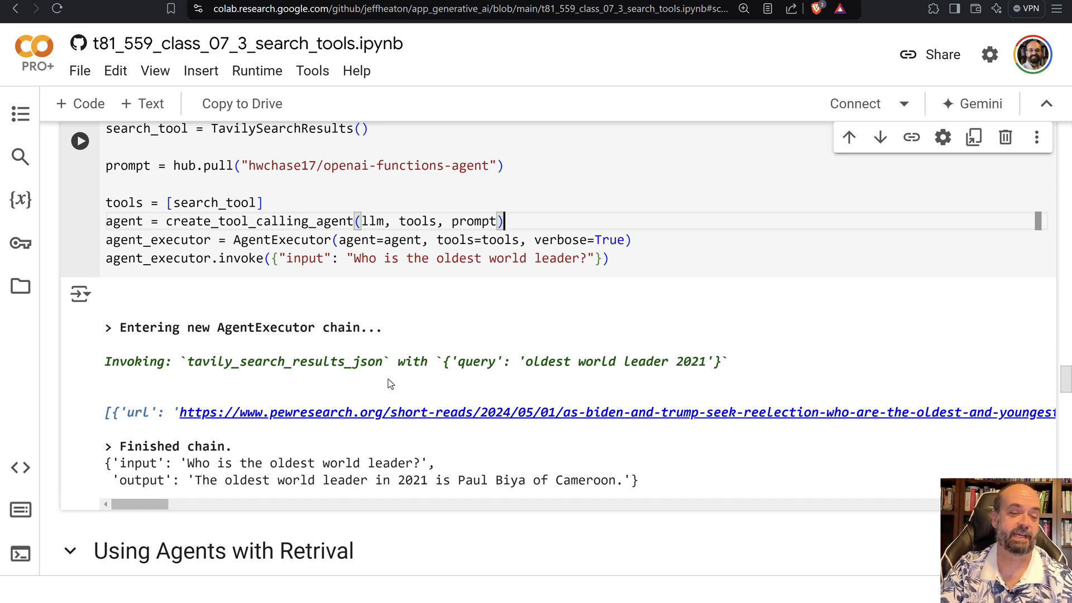
{"action": "mouse_move", "coordinate": [501, 424]}
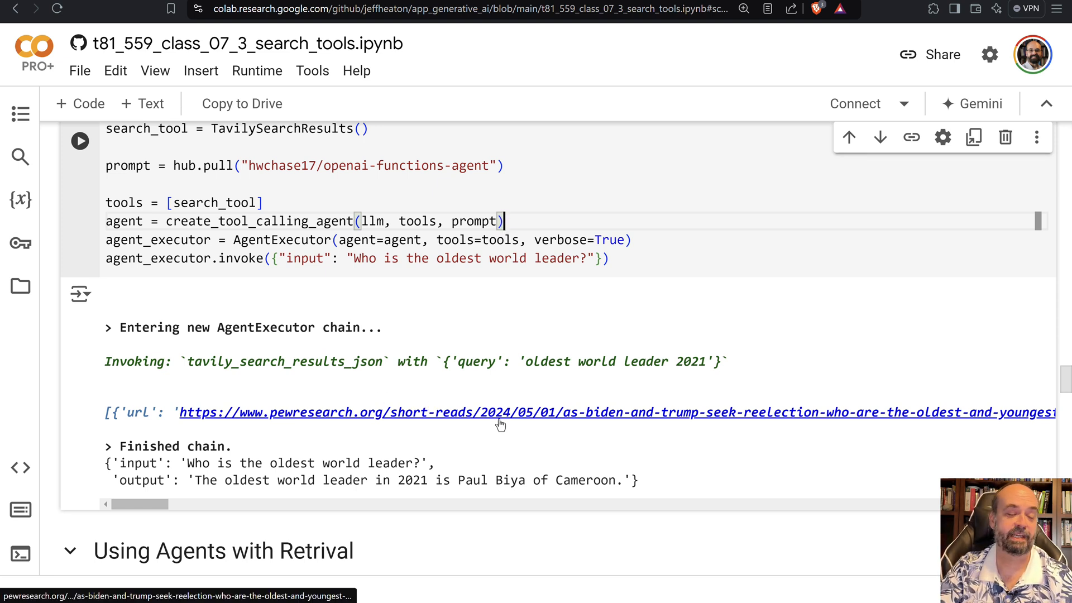
{"action": "mouse_move", "coordinate": [387, 428]}
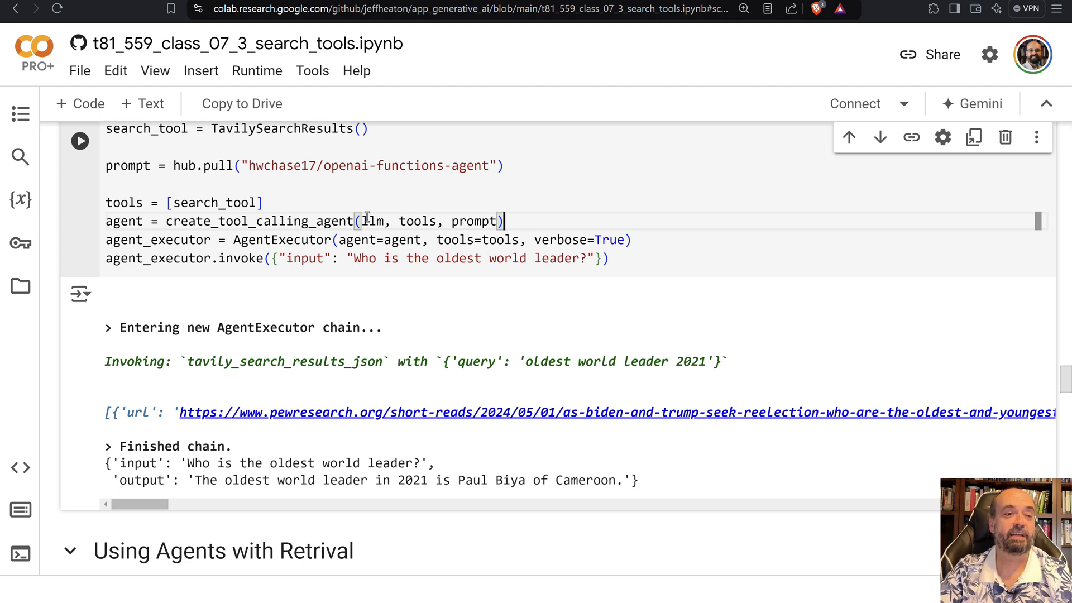
{"action": "mouse_move", "coordinate": [422, 281]}
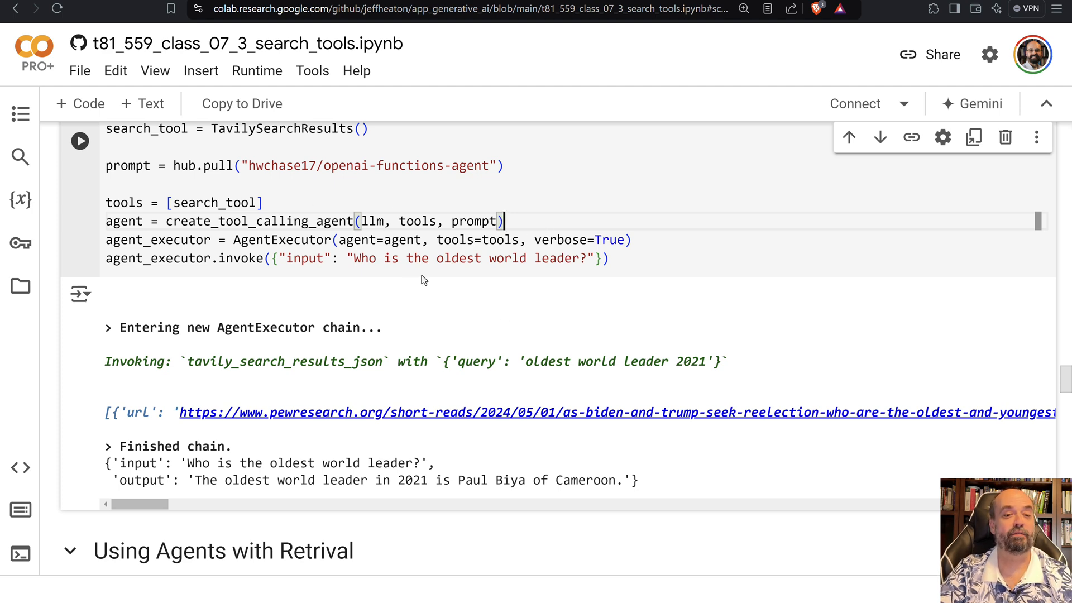
{"action": "scroll", "scroll_direction": "down", "scroll_amount": 3}
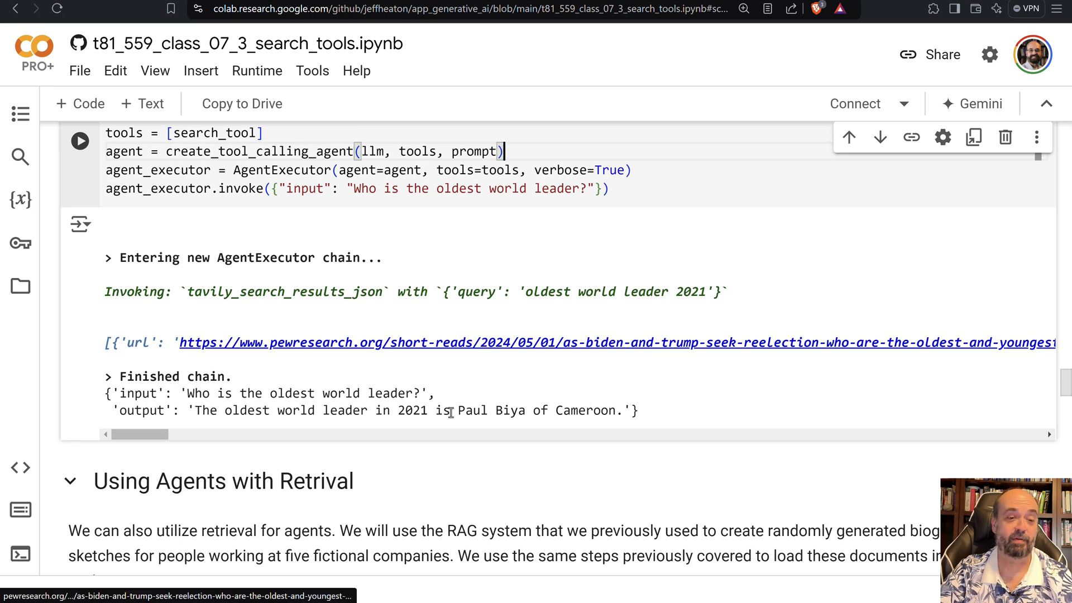
{"action": "scroll", "scroll_direction": "down", "scroll_amount": 3}
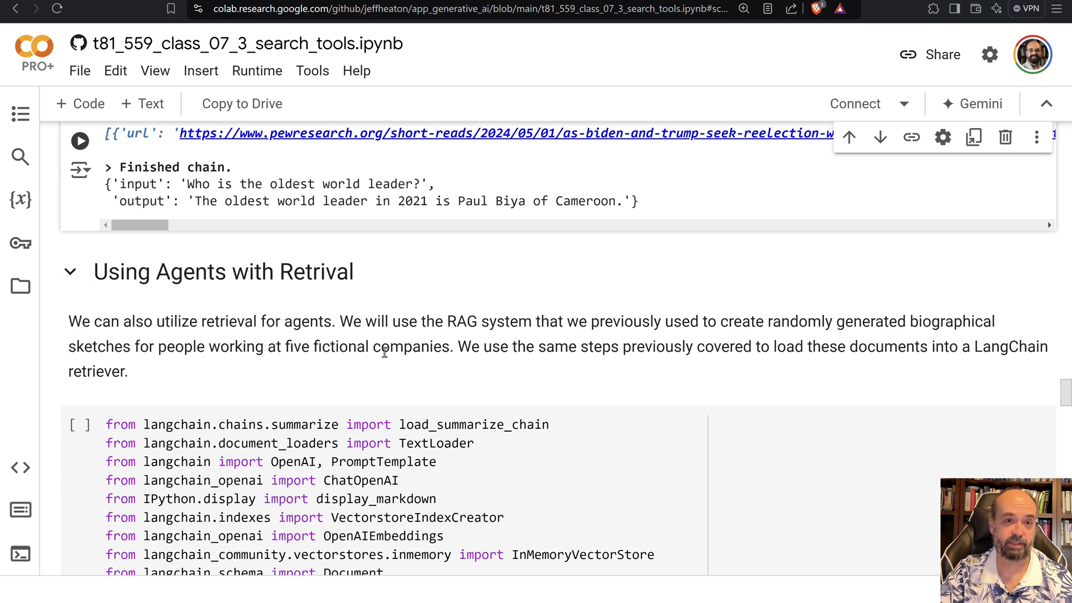
Highlight the five bios document URLs in the retrieval cell, then view the chunk_text helper with 900/300 sizes.
{"action": "scroll", "scroll_direction": "down", "scroll_amount": 3}
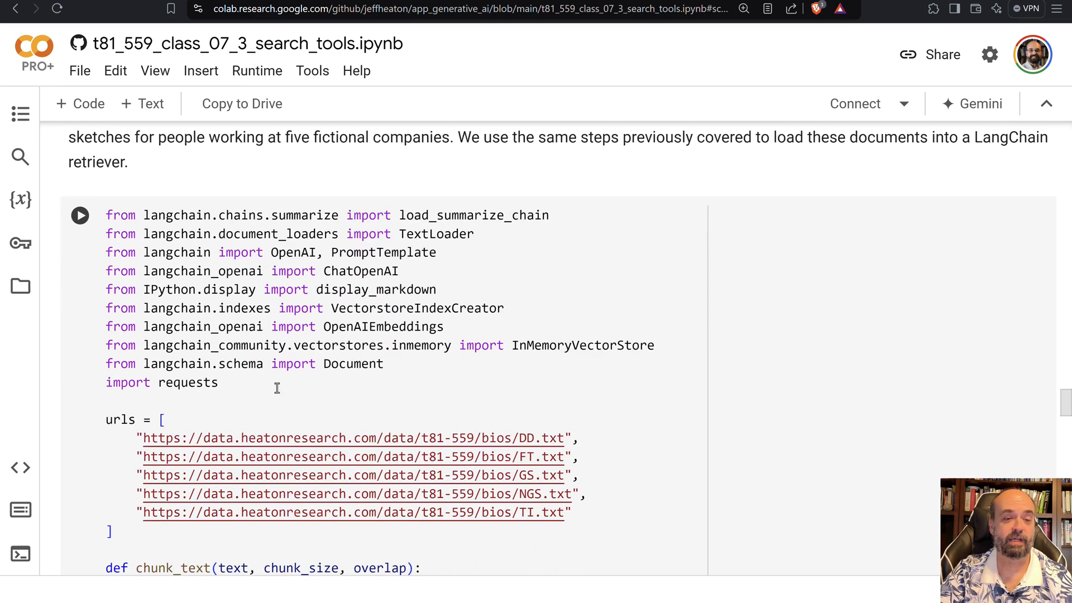
{"action": "left_click", "coordinate": [114, 419]}
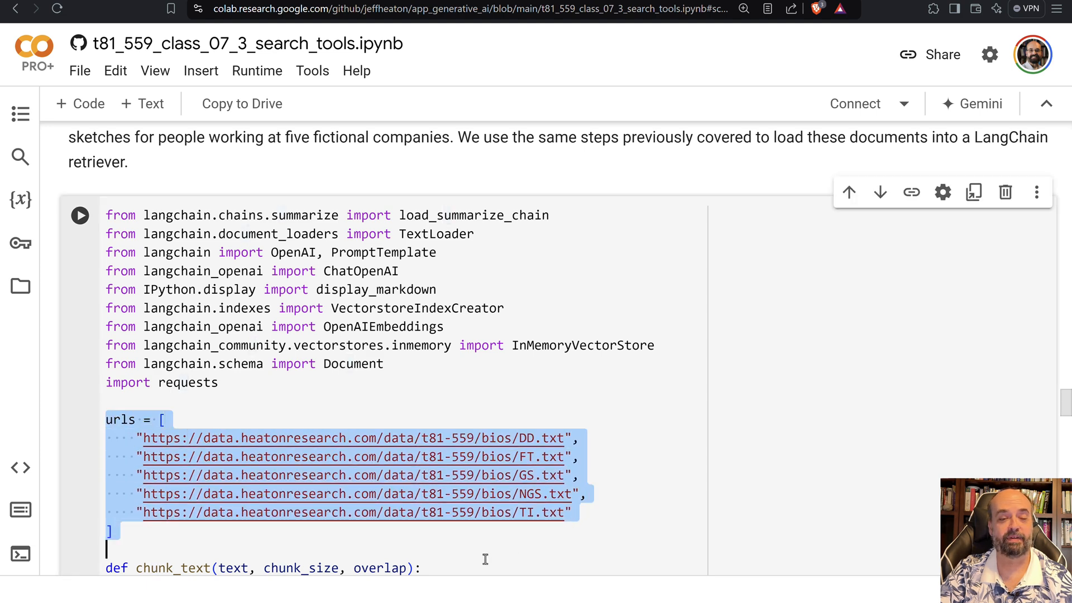
{"action": "scroll", "scroll_direction": "down", "scroll_amount": 3}
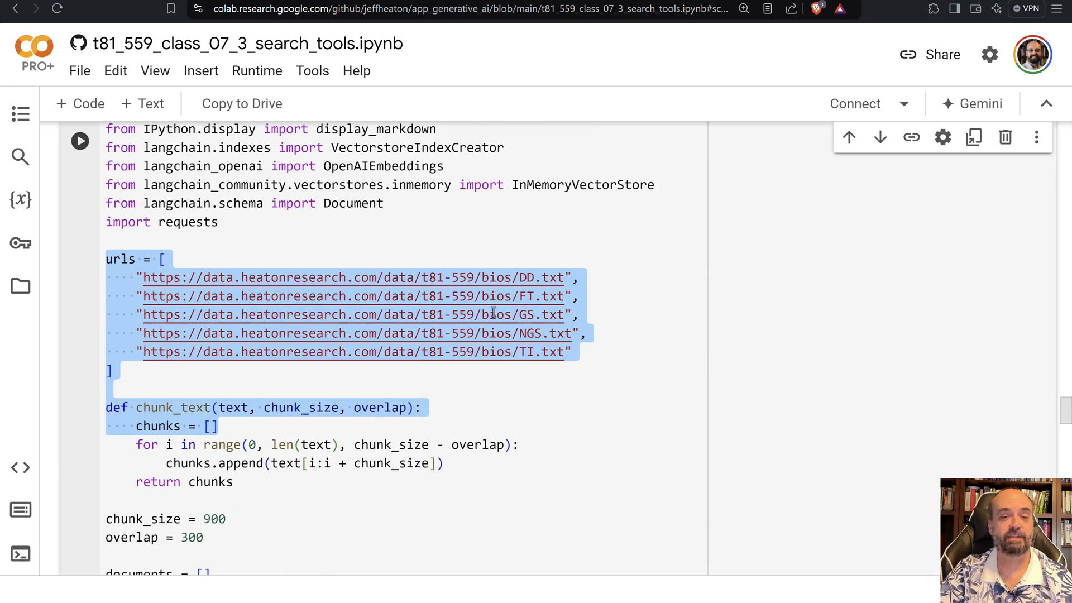
{"action": "left_click", "coordinate": [144, 277]}
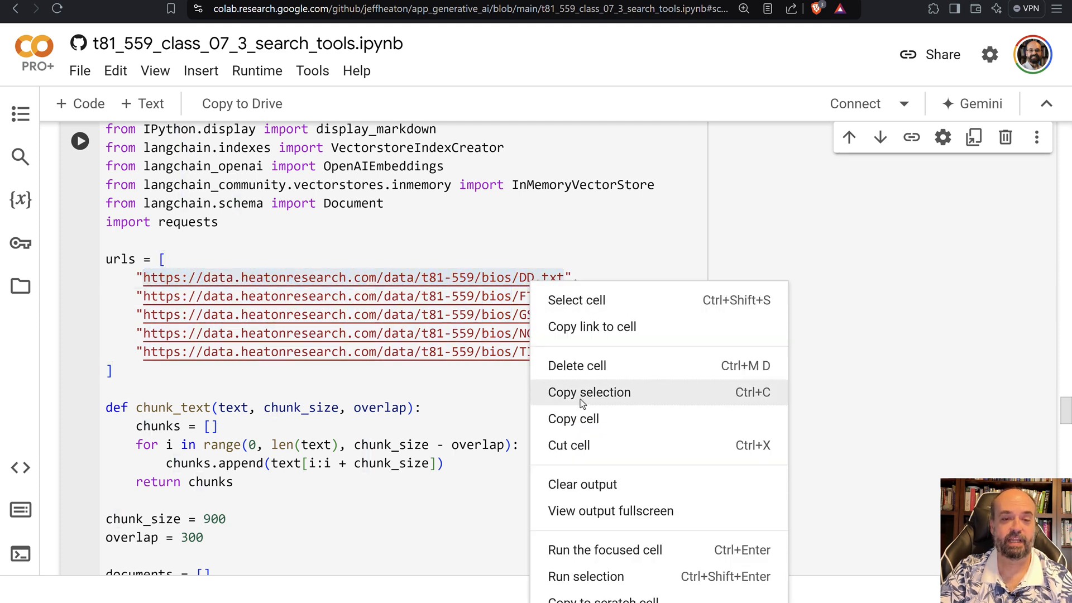
{"action": "mouse_move", "coordinate": [577, 425]}
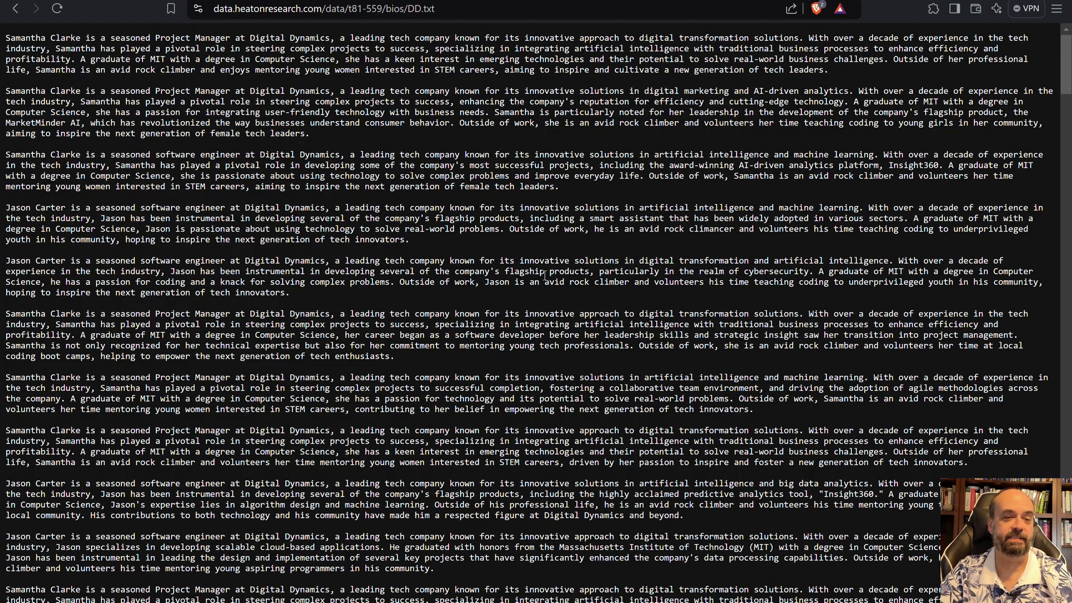
Read through the DD.txt file of fictional Digital Dynamics employee biographies.
{"action": "scroll", "scroll_direction": "down", "scroll_amount": 3}
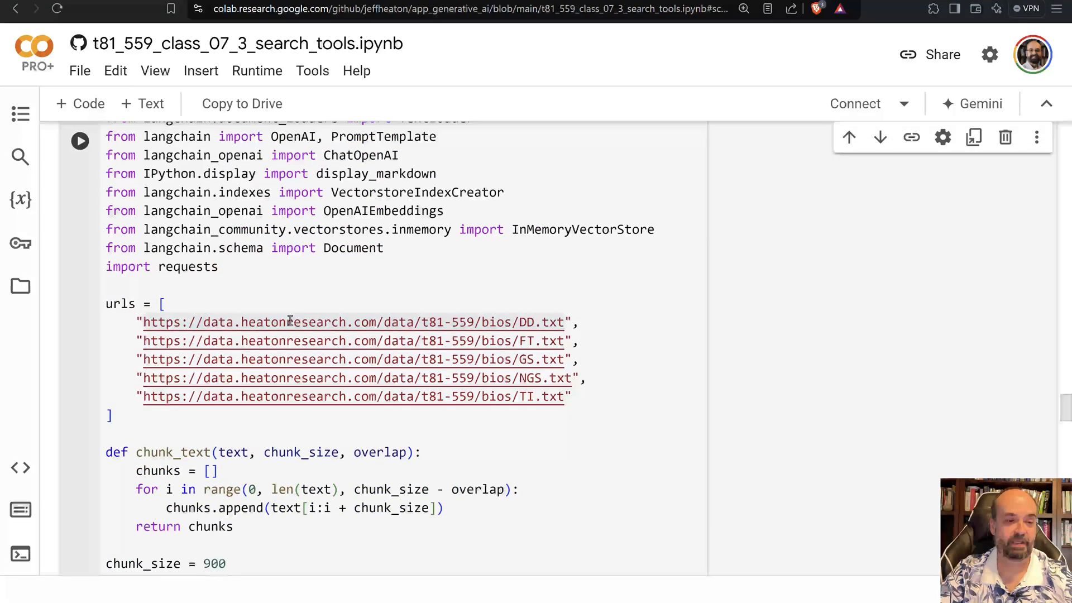
{"action": "scroll", "scroll_direction": "down", "scroll_amount": 3}
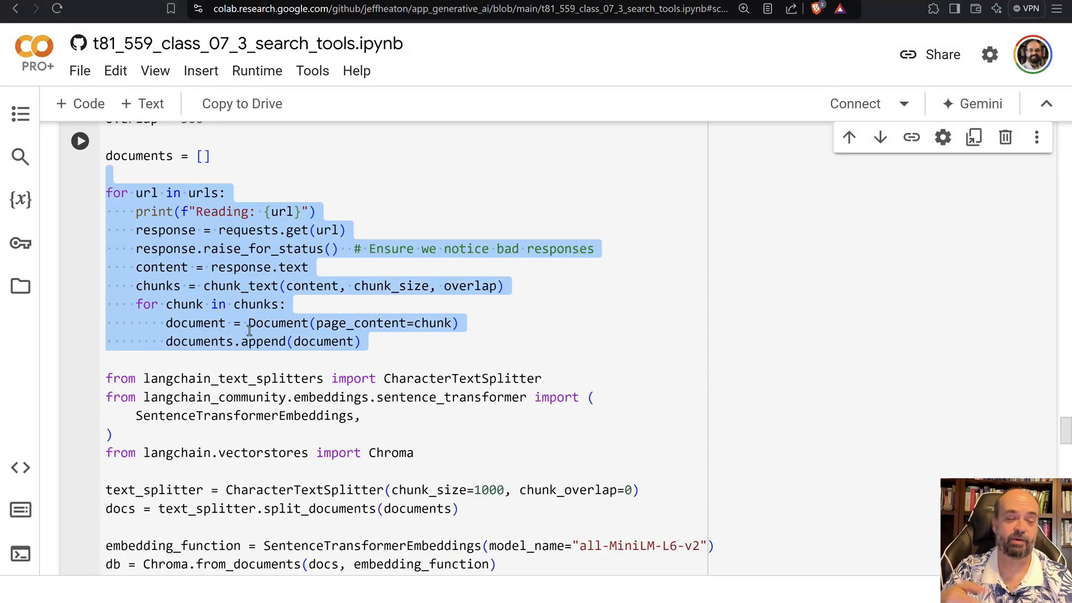
{"action": "mouse_move", "coordinate": [333, 316]}
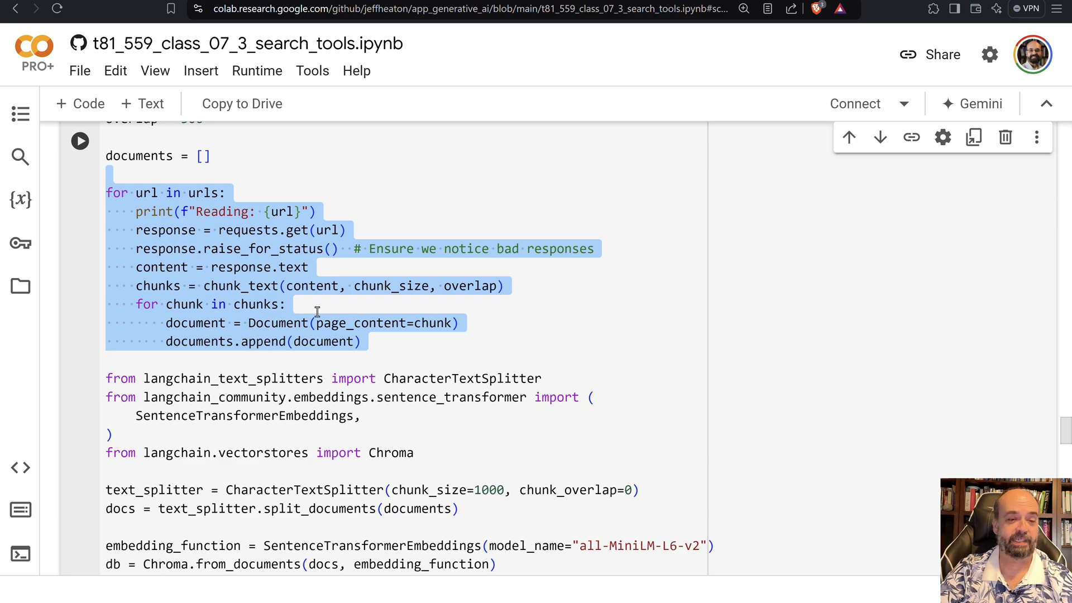
{"action": "left_click", "coordinate": [79, 140]}
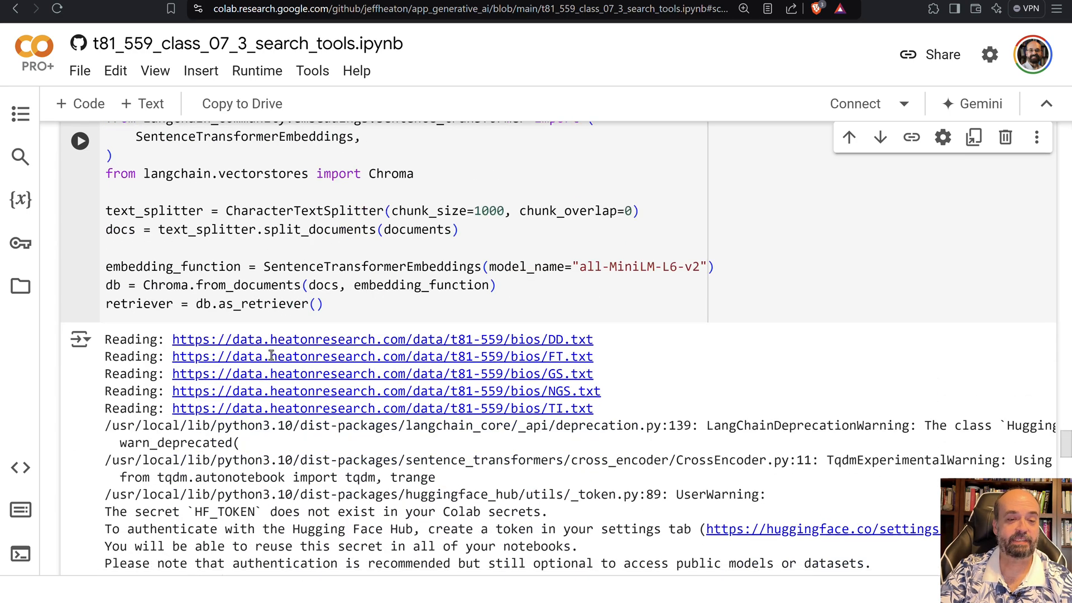
{"action": "scroll", "scroll_direction": "down", "scroll_amount": 3}
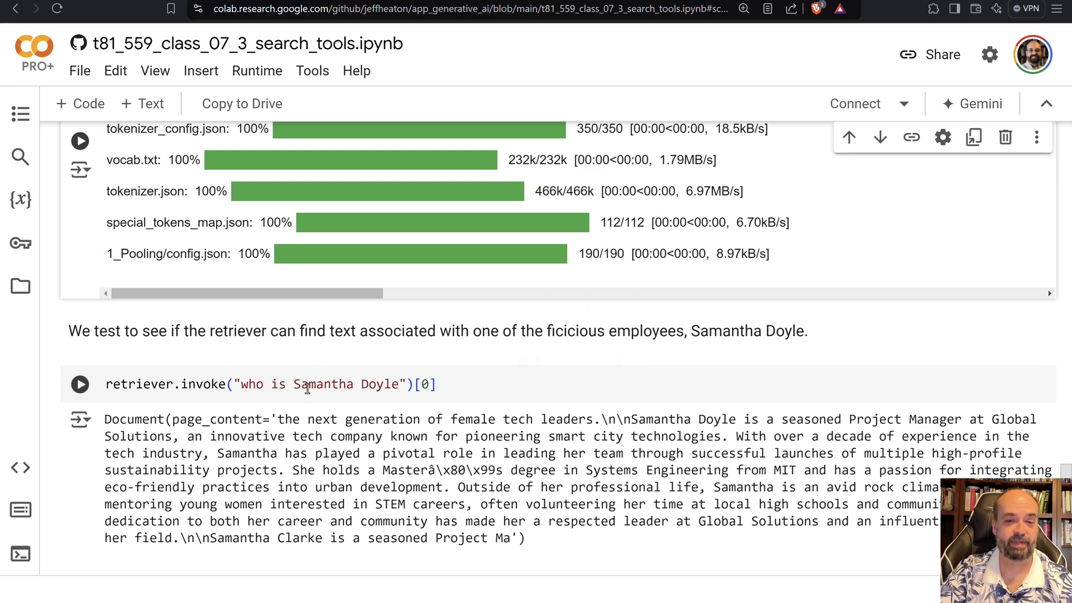
{"action": "scroll", "scroll_direction": "down", "scroll_amount": 3}
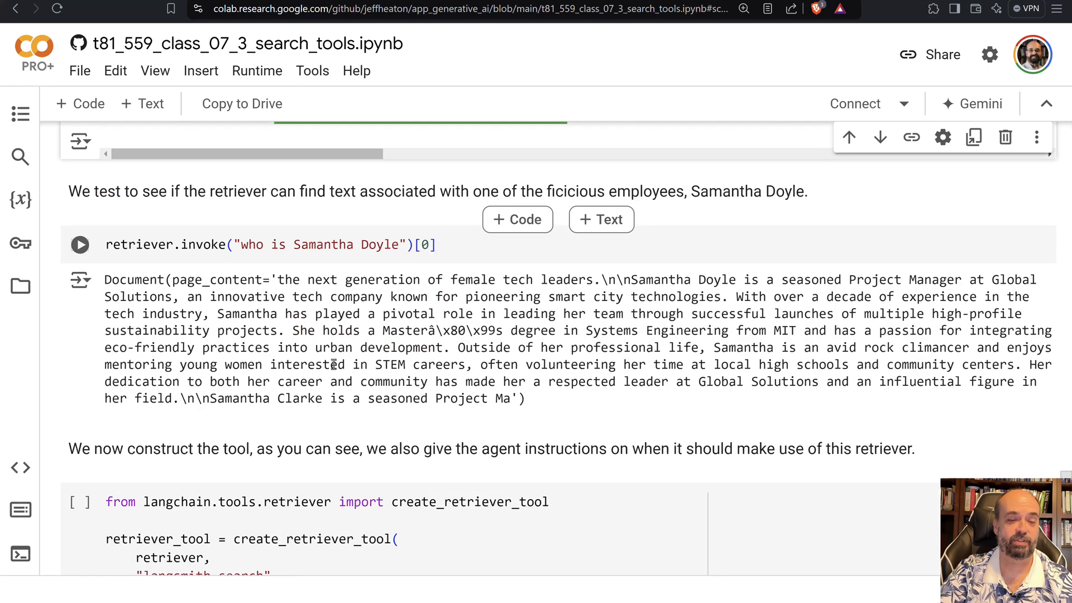
{"action": "scroll", "scroll_direction": "down", "scroll_amount": 3}
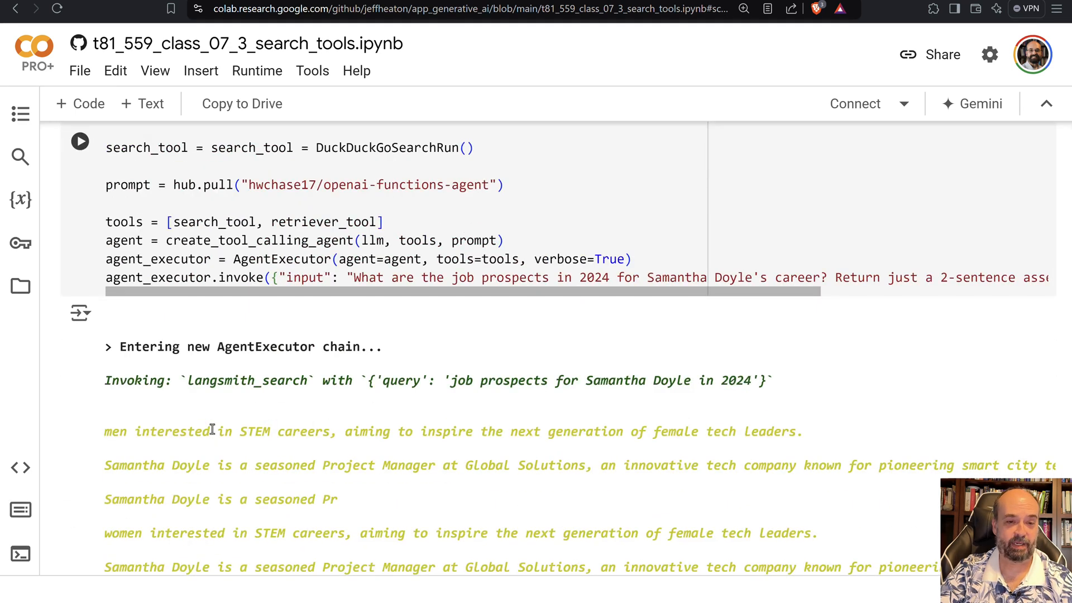
{"action": "scroll", "scroll_direction": "up", "scroll_amount": 3}
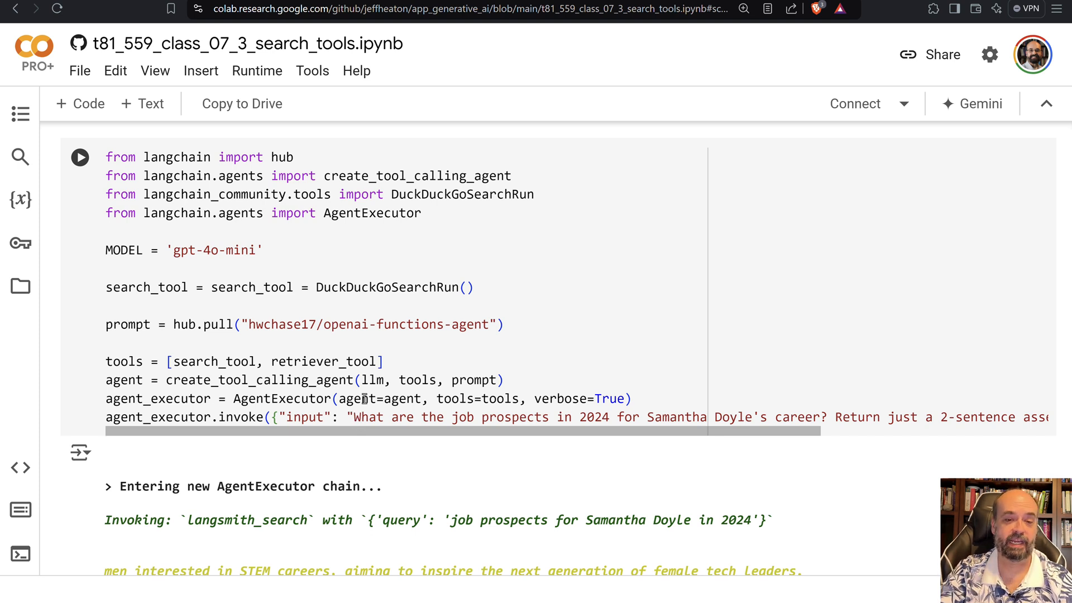
{"action": "left_click_drag", "start_coordinate": [354, 417], "coordinate": [552, 416]}
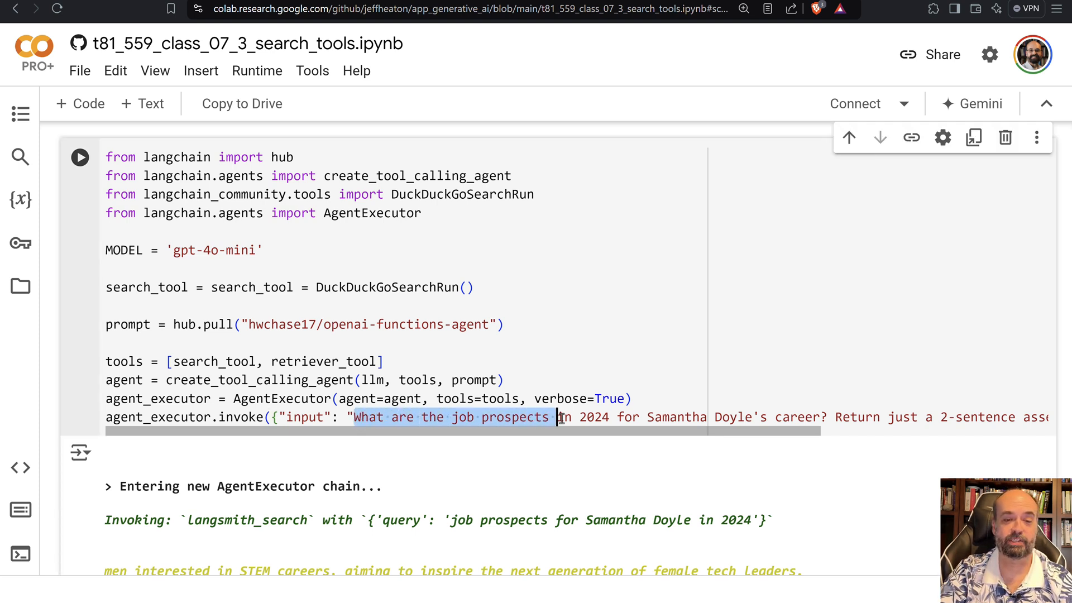
{"action": "left_click_drag", "start_coordinate": [558, 416], "coordinate": [766, 417]}
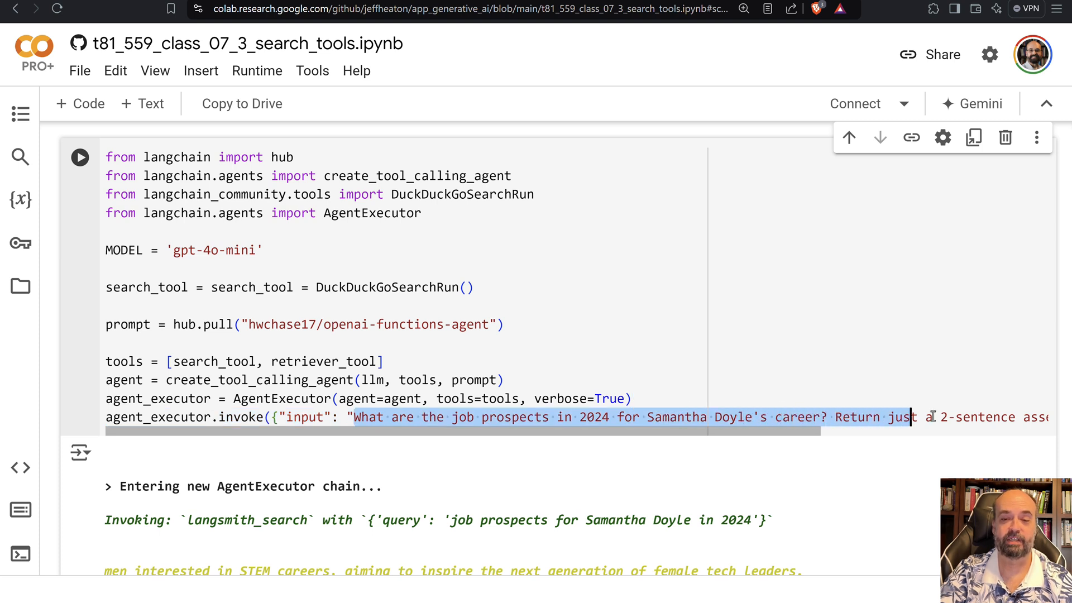
{"action": "scroll", "scroll_direction": "down", "scroll_amount": 3}
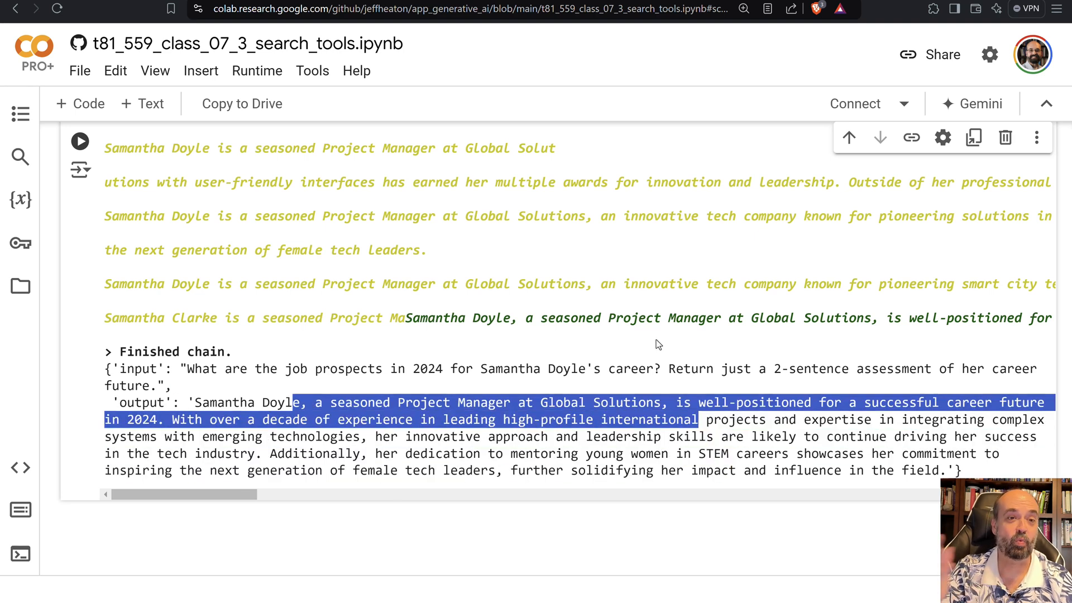
{"action": "mouse_move", "coordinate": [603, 257]}
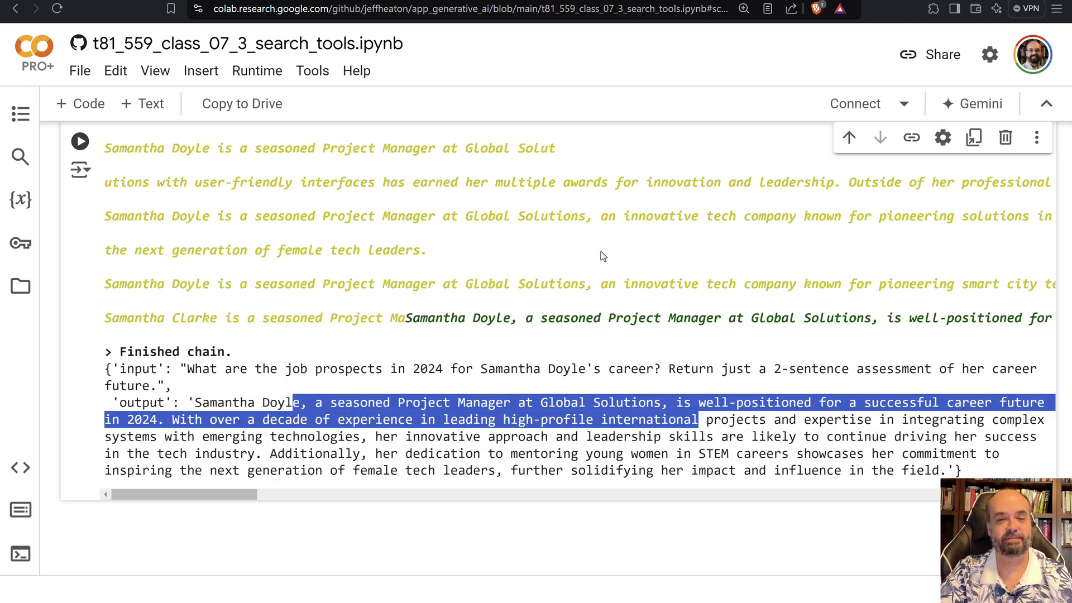